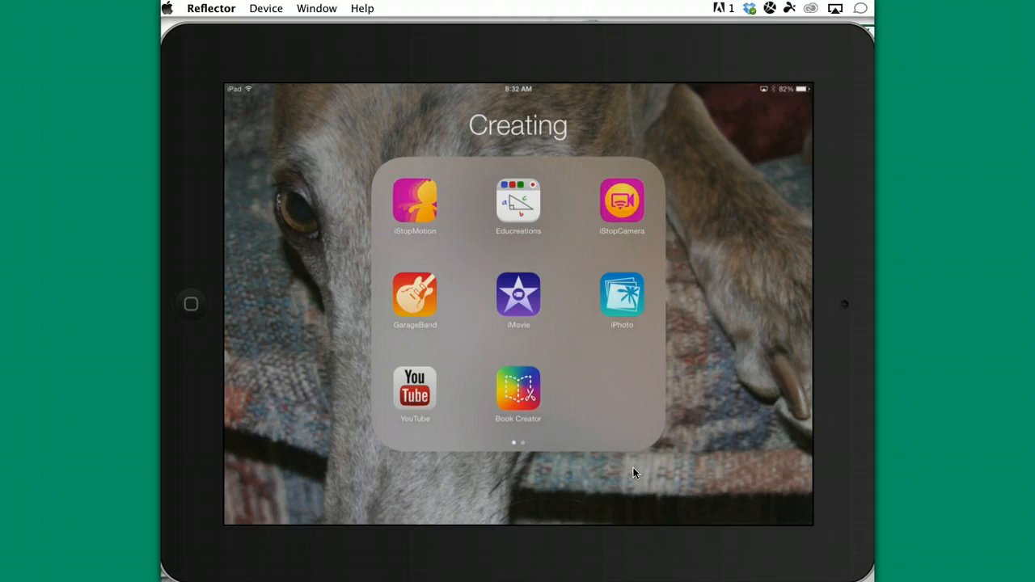
mouse_move(633, 473)
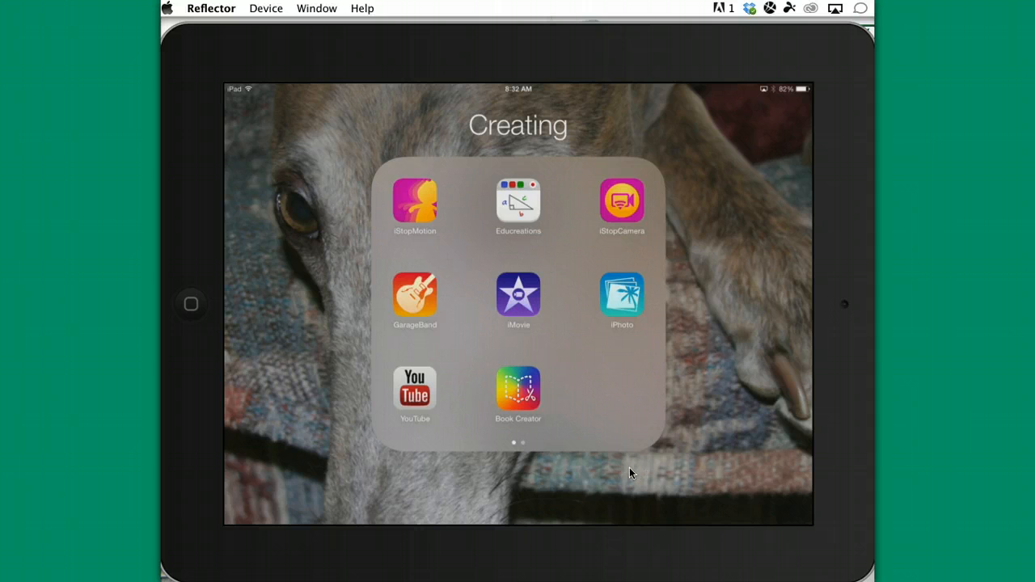
- Close the Creating folder and swipe back to the first home screen page
click(518, 295)
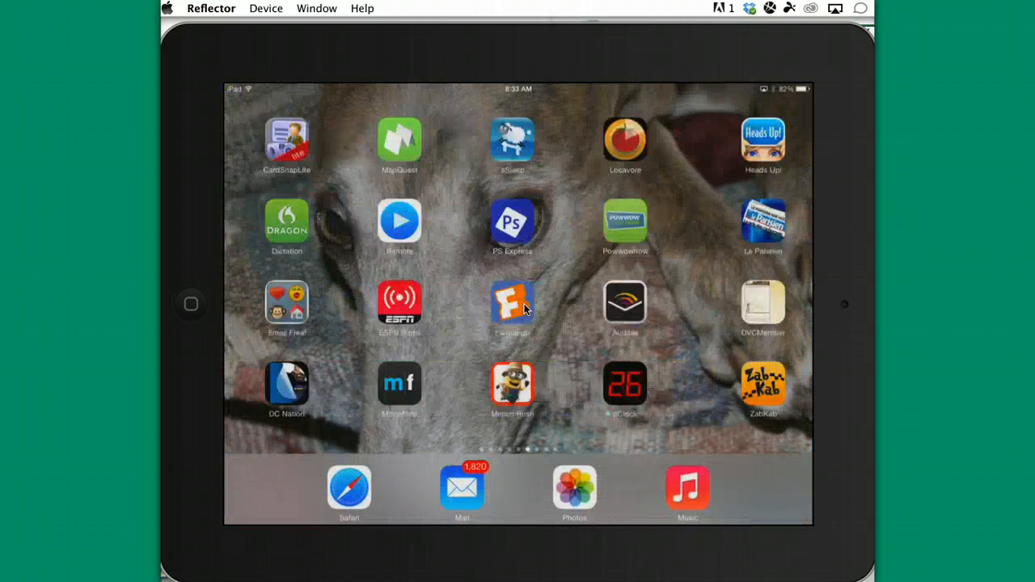
scroll(left, 3)
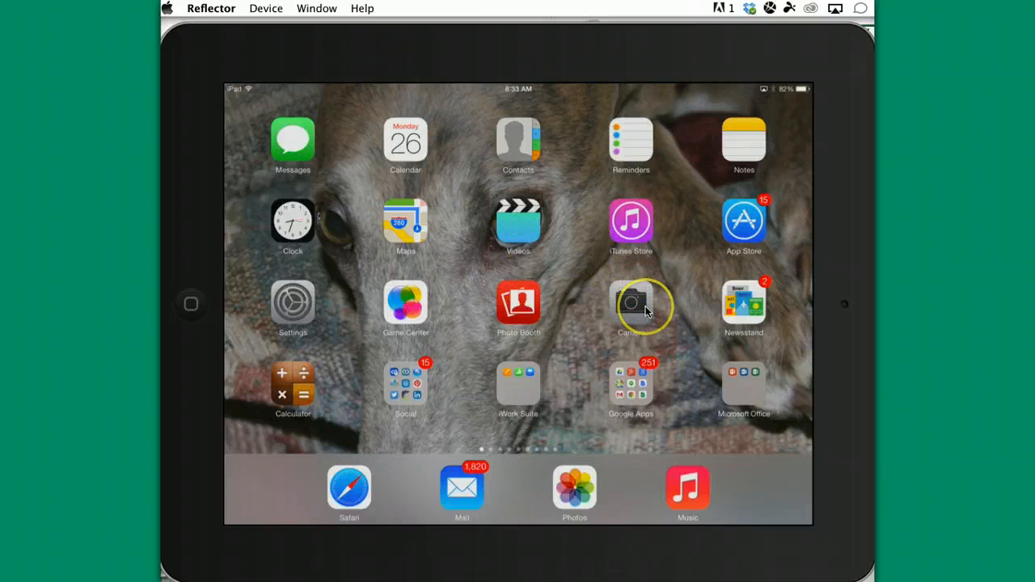
- Page through the home screens and reopen the Creating folder
click(631, 303)
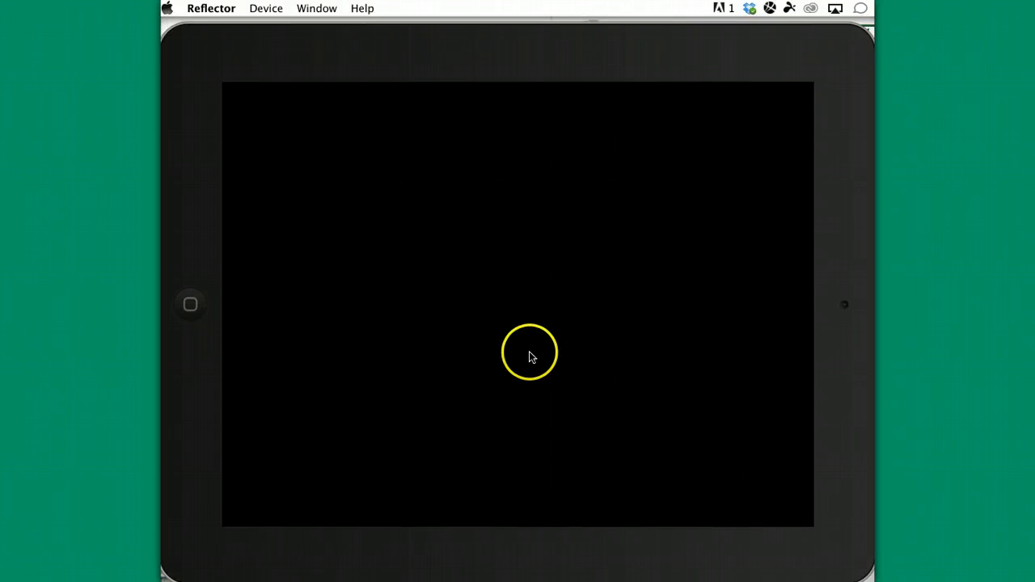
mouse_move(546, 329)
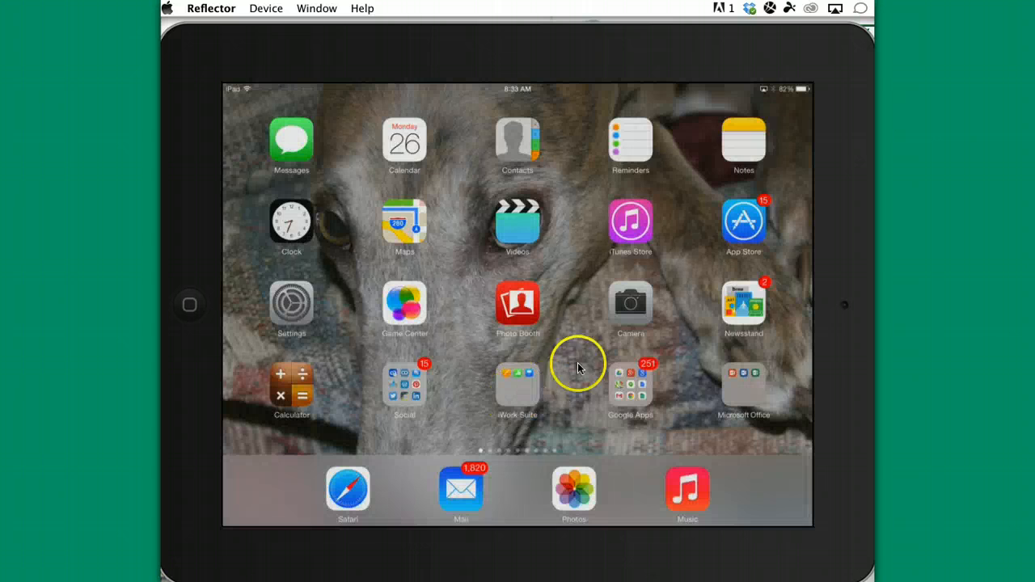
scroll(left, 3)
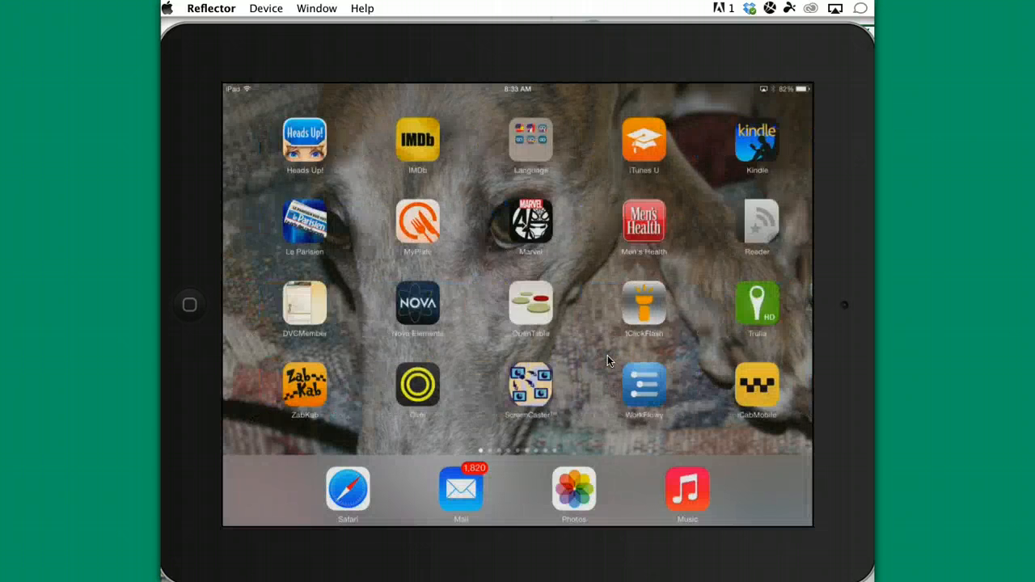
scroll(left, 3)
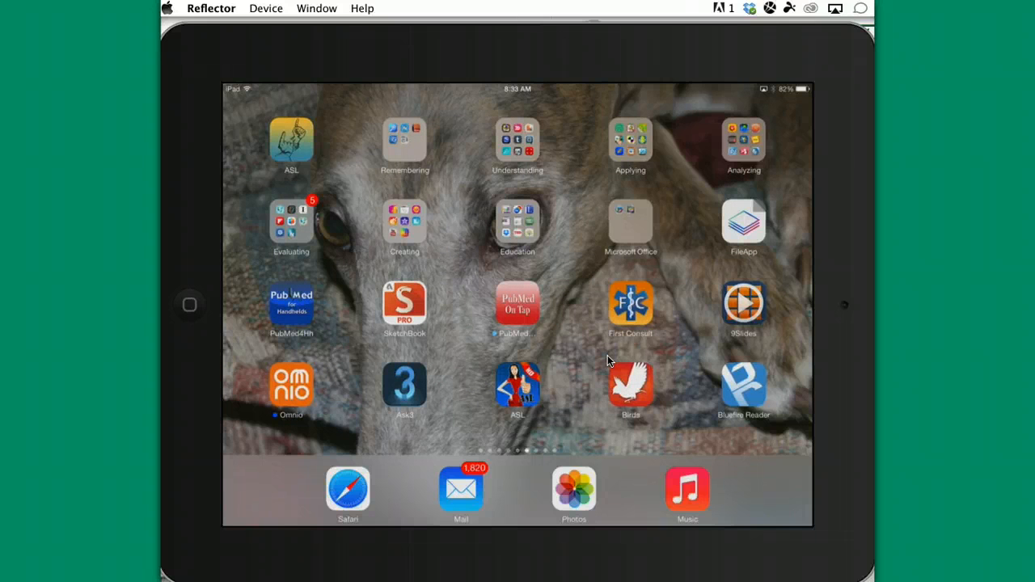
click(404, 218)
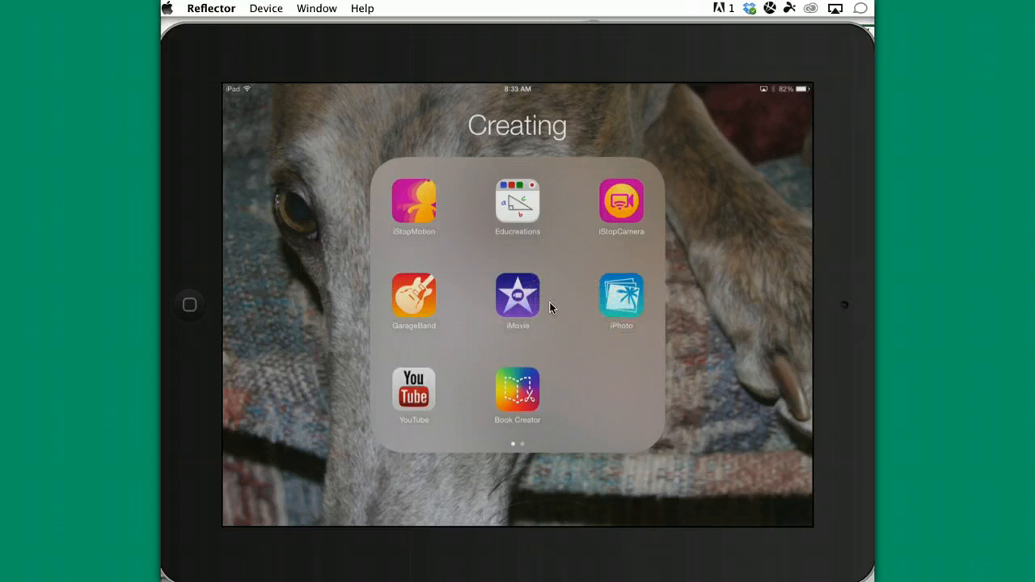
- Launch iMovie from the Creating folder to reach the Projects gallery
click(517, 295)
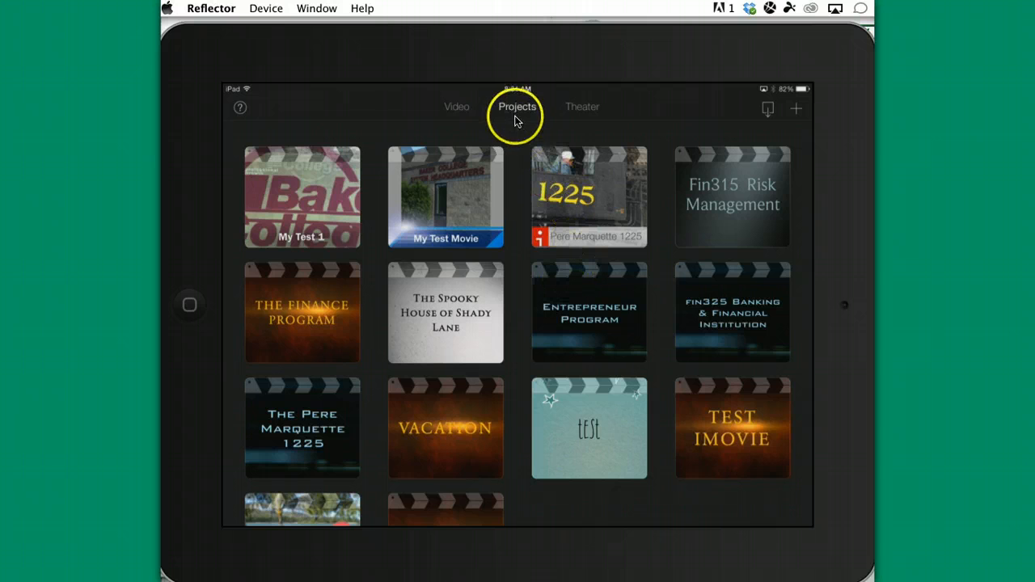
mouse_move(494, 109)
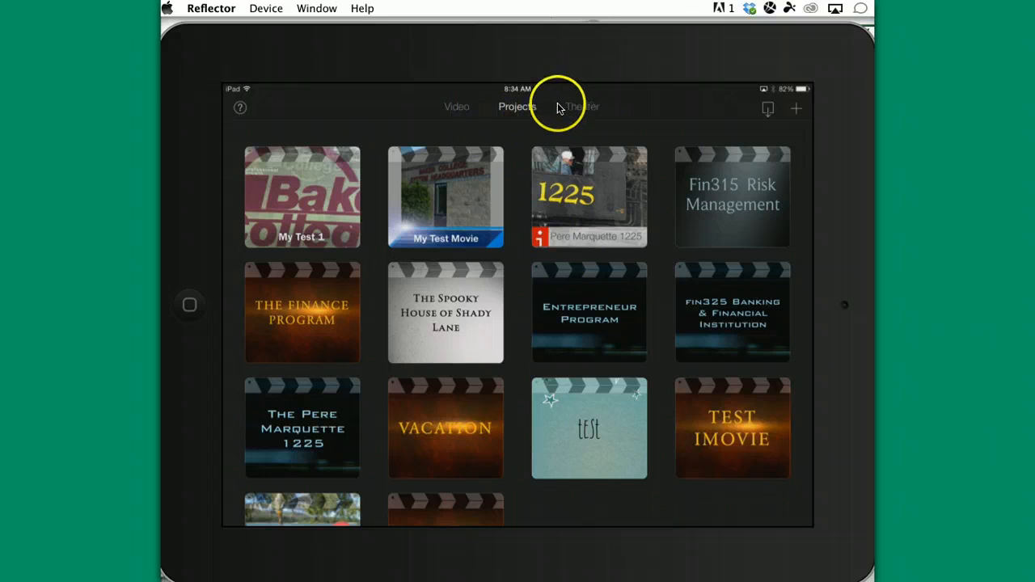
mouse_move(796, 110)
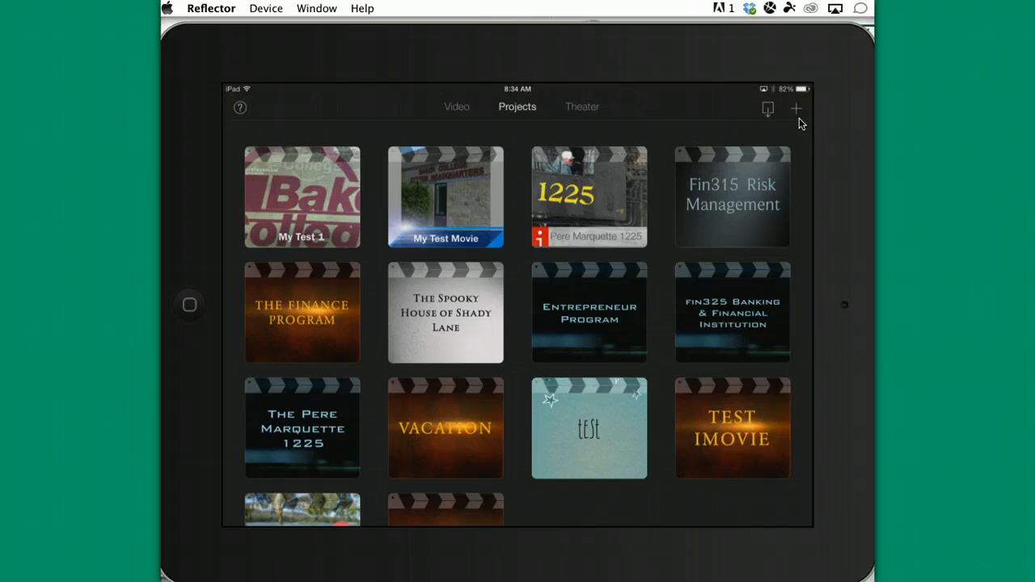
- Start a new Movie project, reaching the theme chooser showing News
click(796, 107)
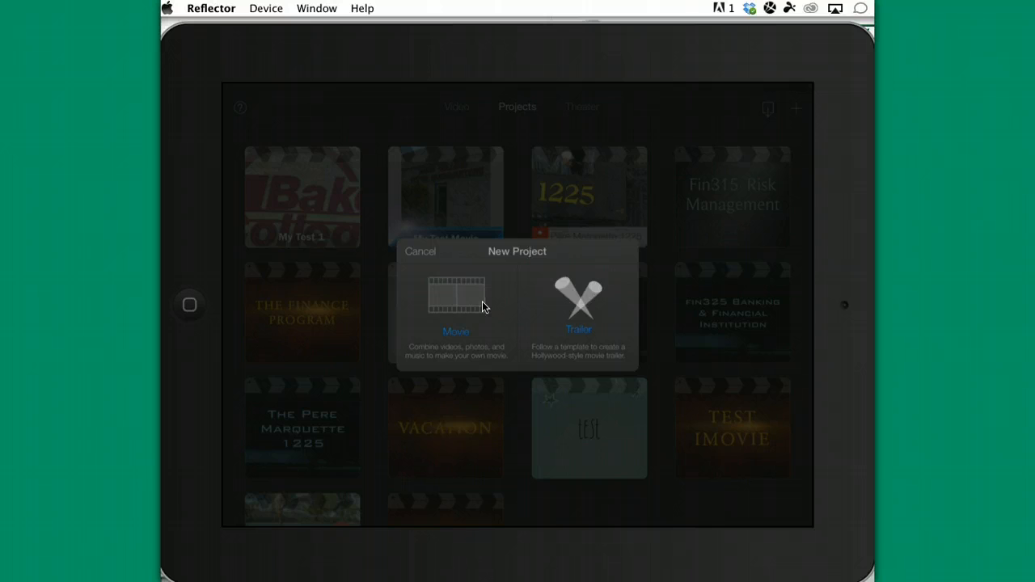
click(455, 299)
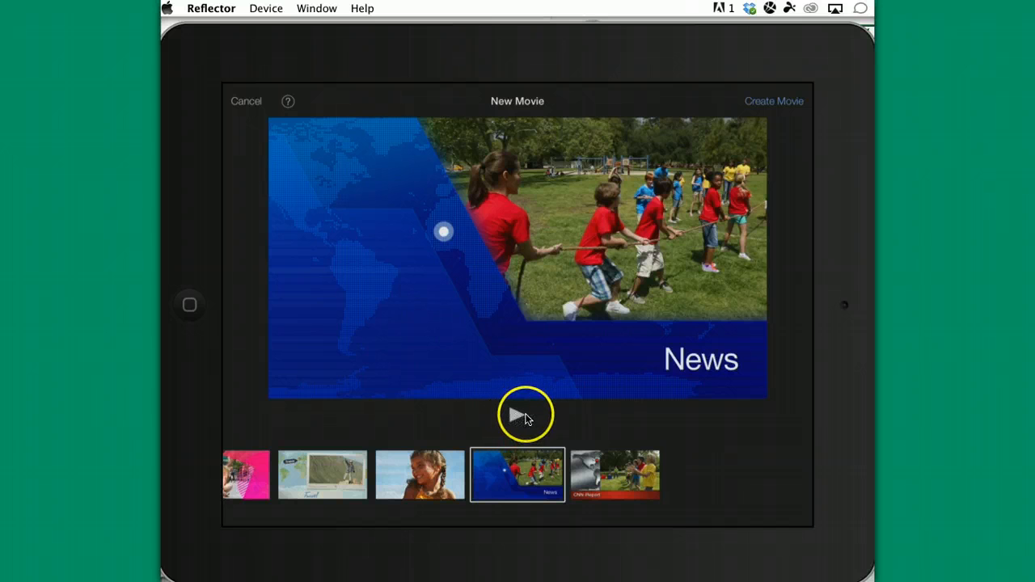
mouse_move(770, 102)
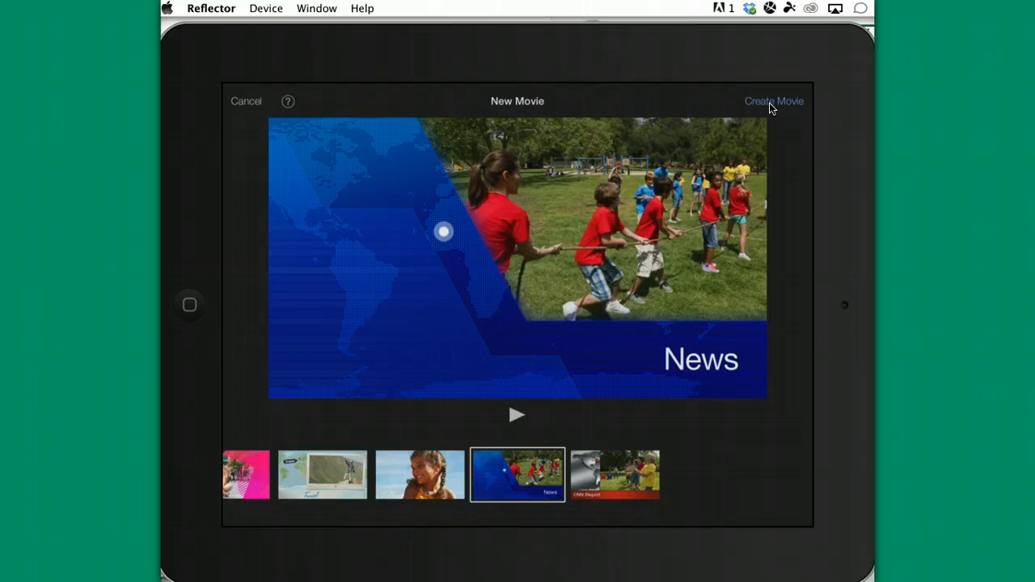
- Create the News-themed My Movie project, opening its empty editor
click(773, 100)
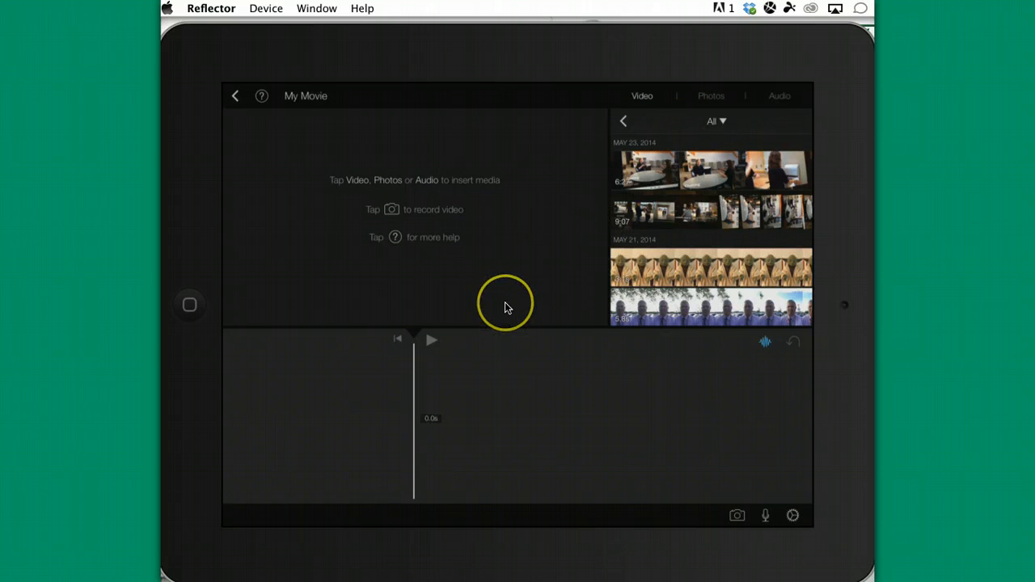
mouse_move(758, 113)
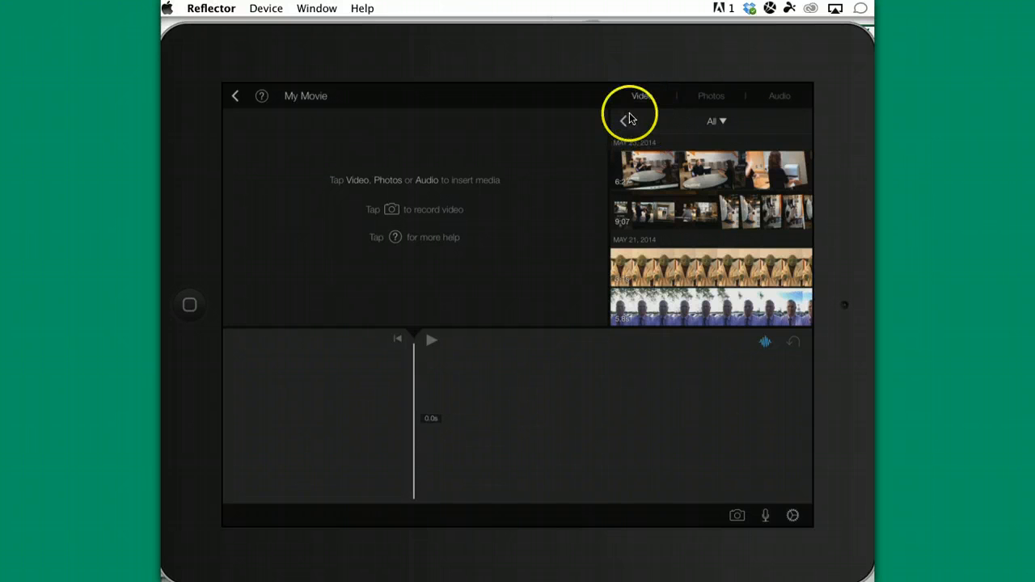
mouse_move(643, 98)
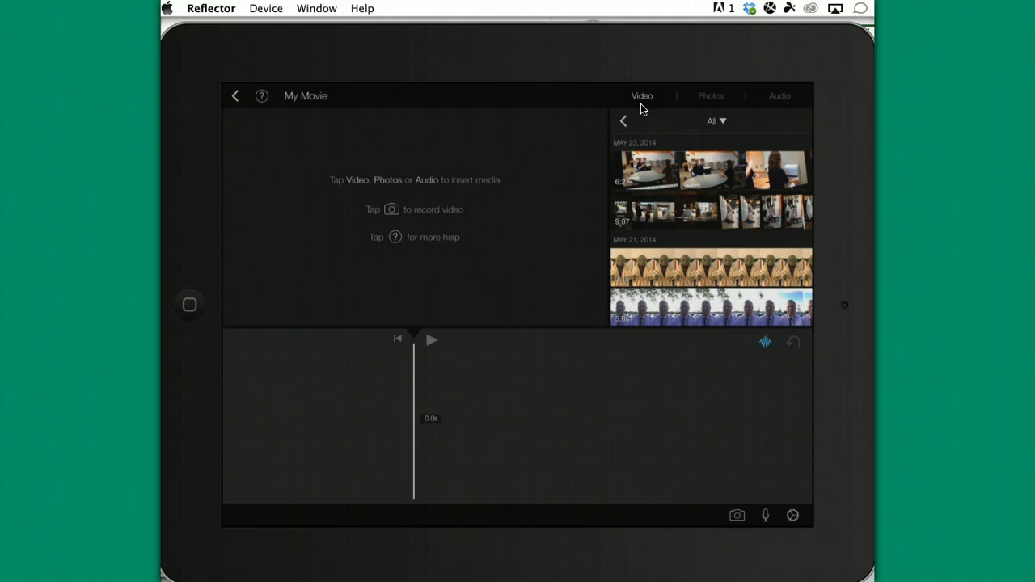
mouse_move(663, 124)
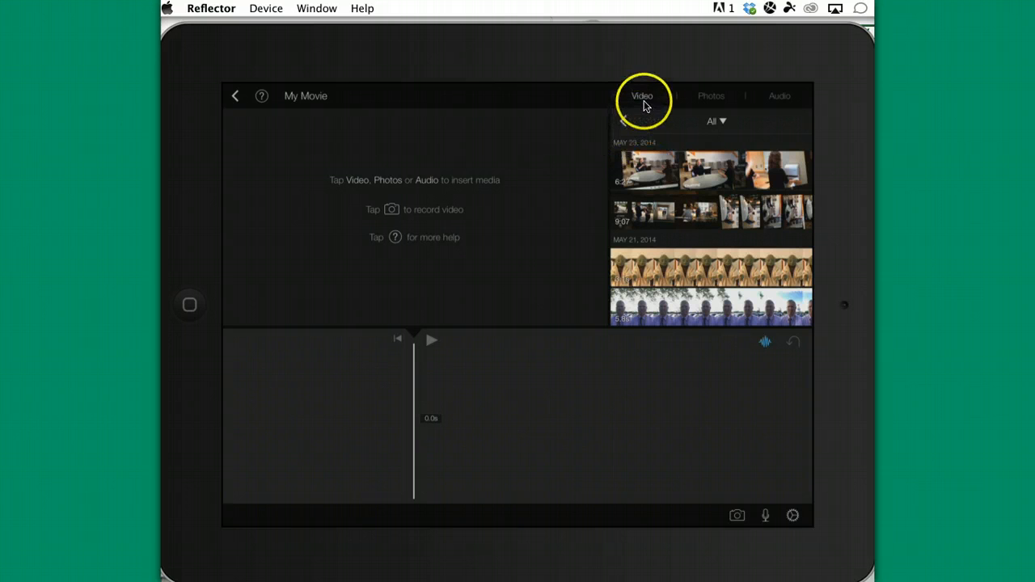
mouse_move(554, 202)
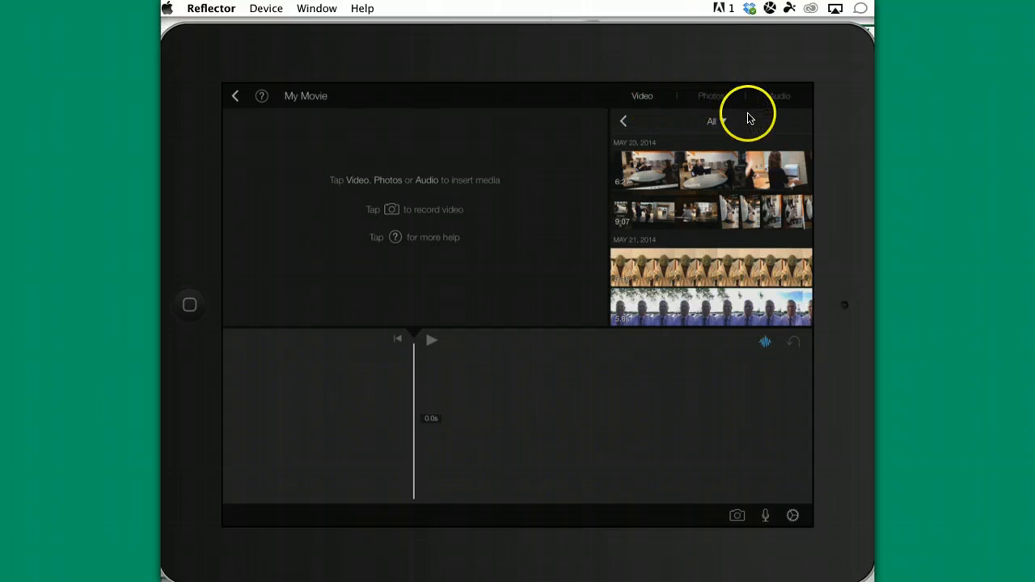
mouse_move(778, 97)
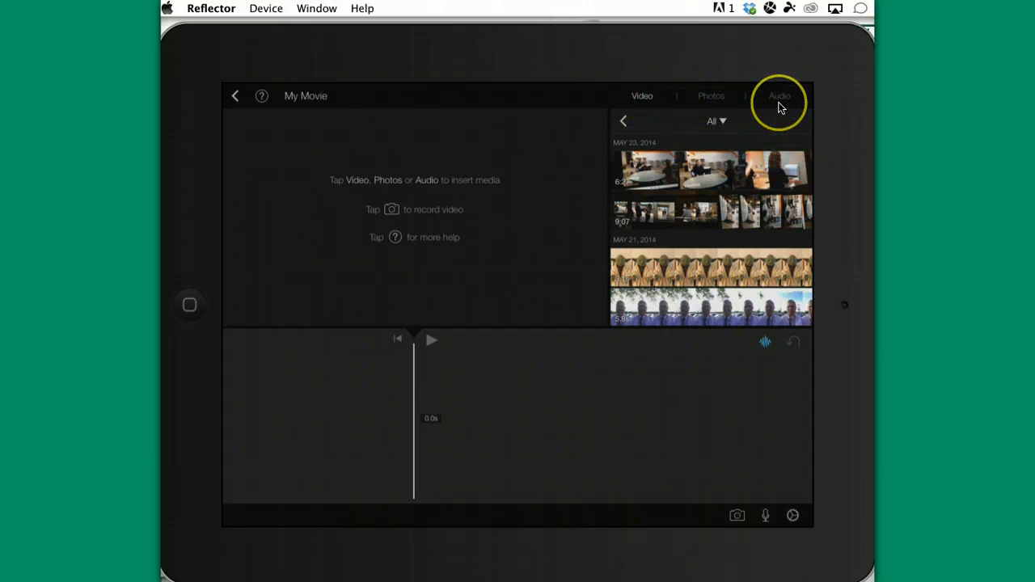
mouse_move(764, 516)
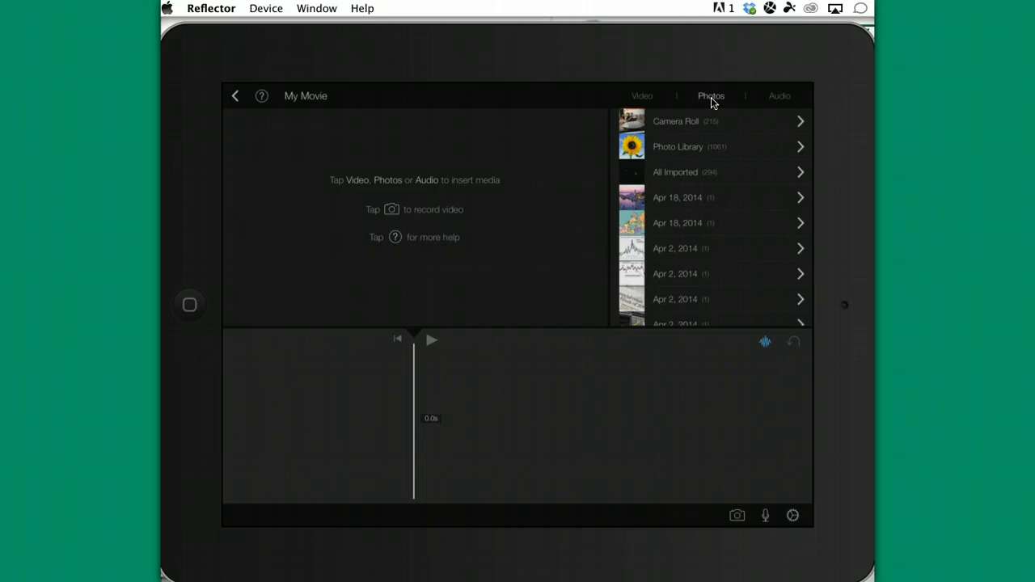
mouse_move(715, 104)
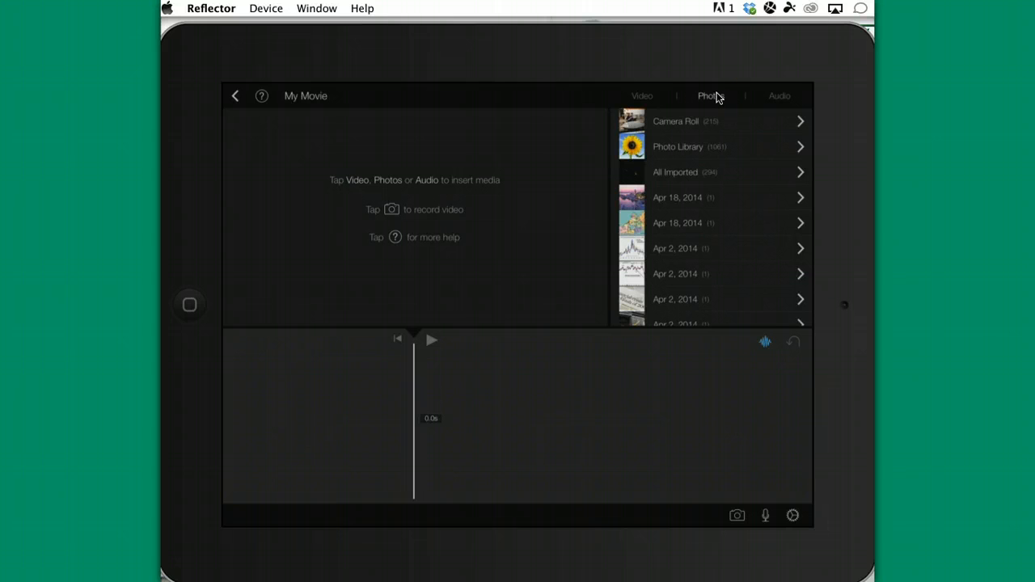
- From the Camera Roll, add the college logo photo and then the Yoda picture
click(675, 121)
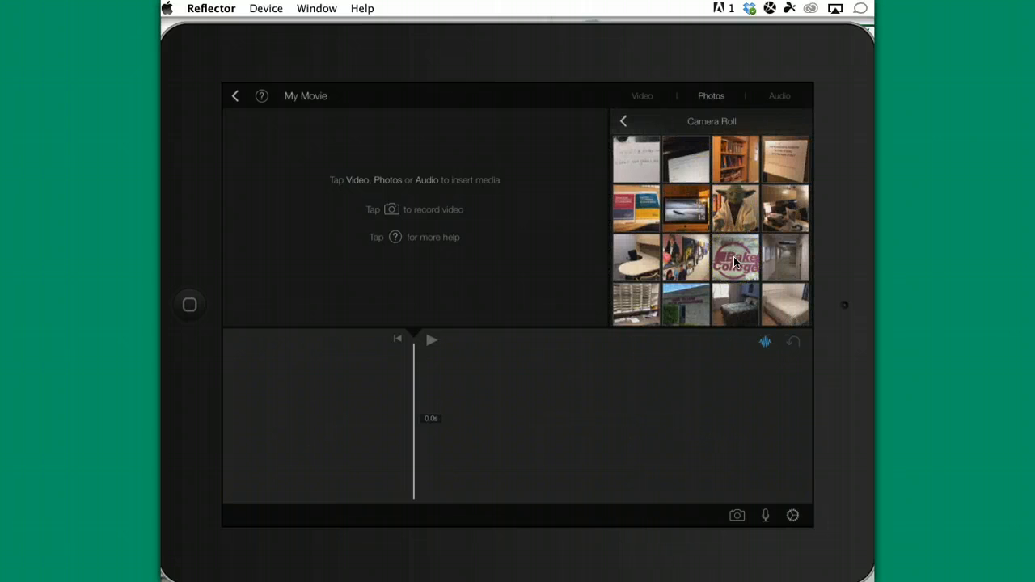
click(735, 258)
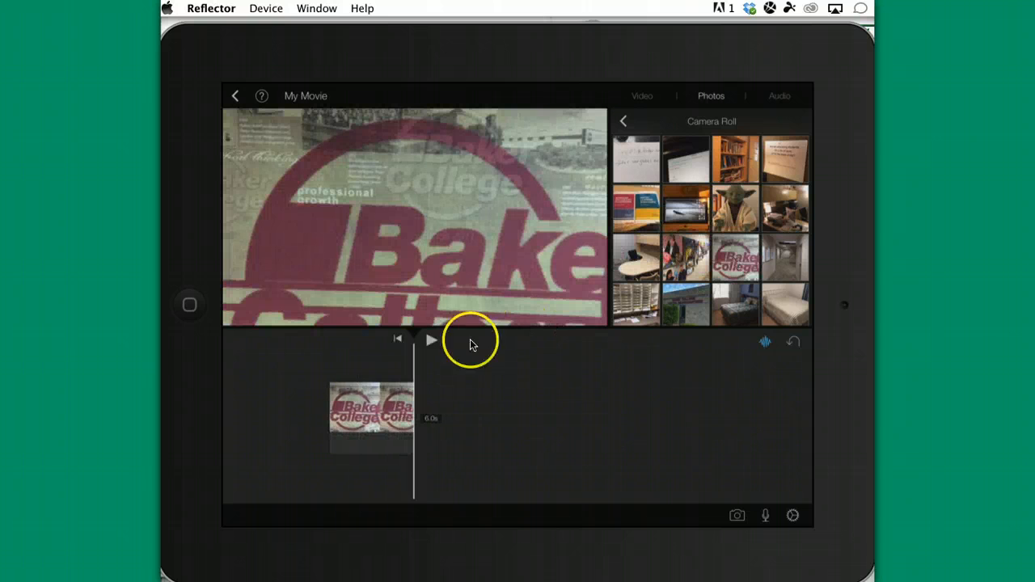
mouse_move(227, 405)
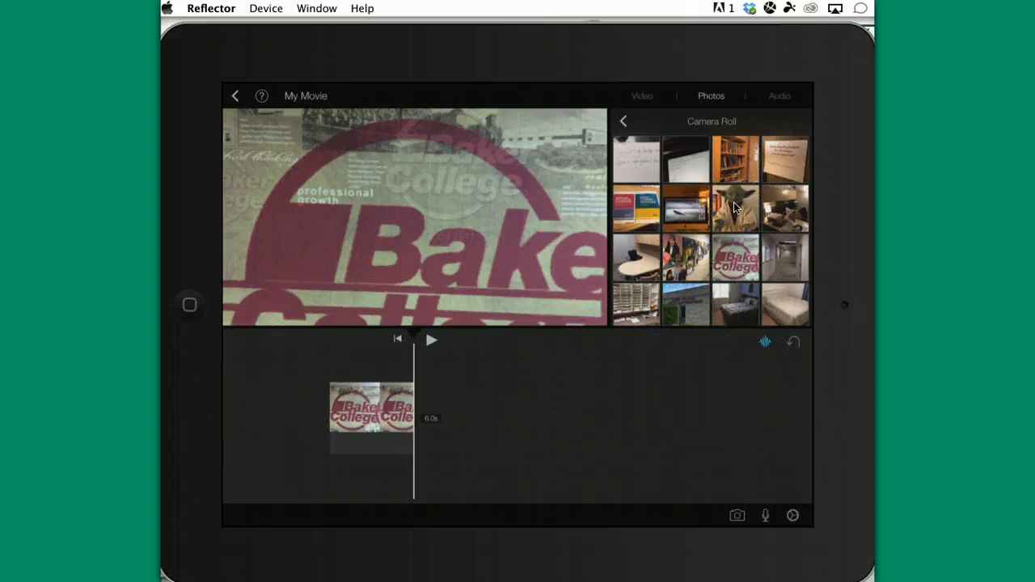
click(735, 207)
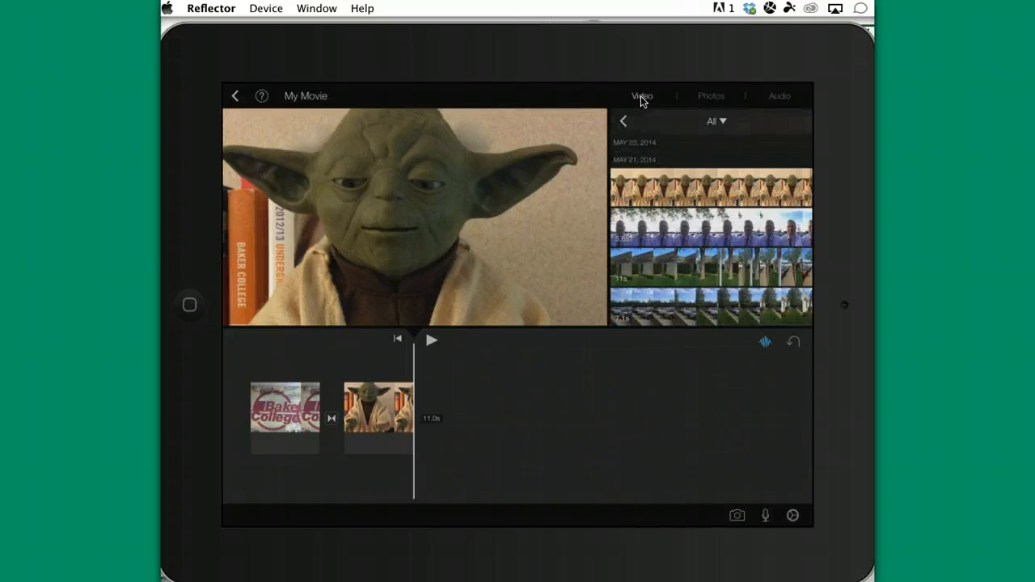
- Scroll the Video browser to the May 21, 2014 campus clips
scroll(down, 3)
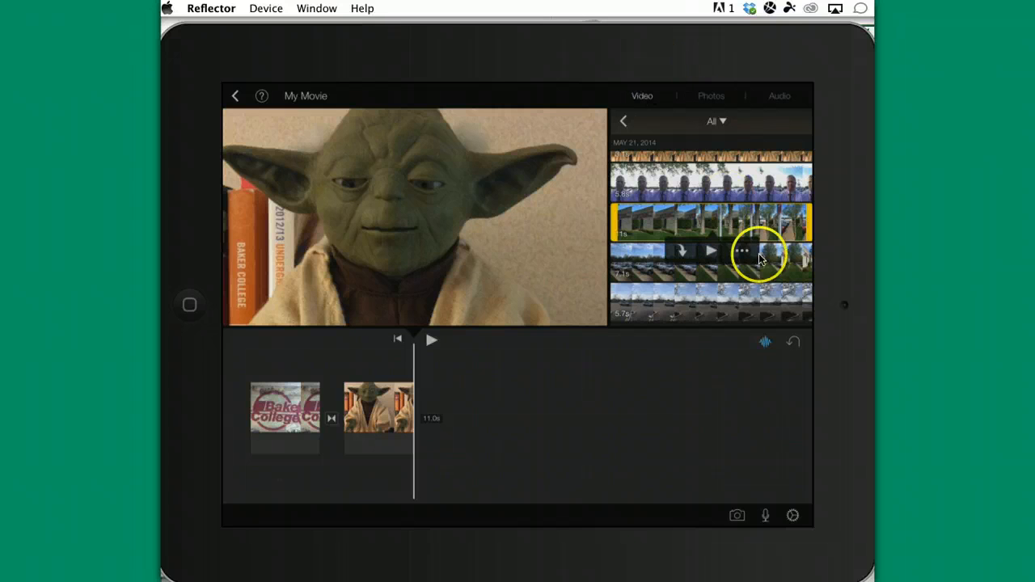
mouse_move(736, 259)
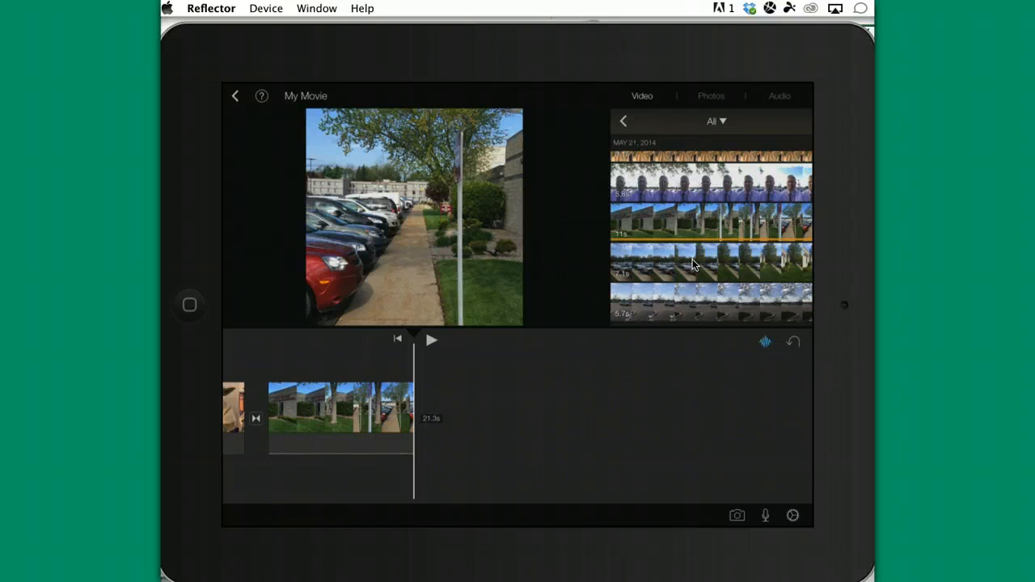
mouse_move(533, 410)
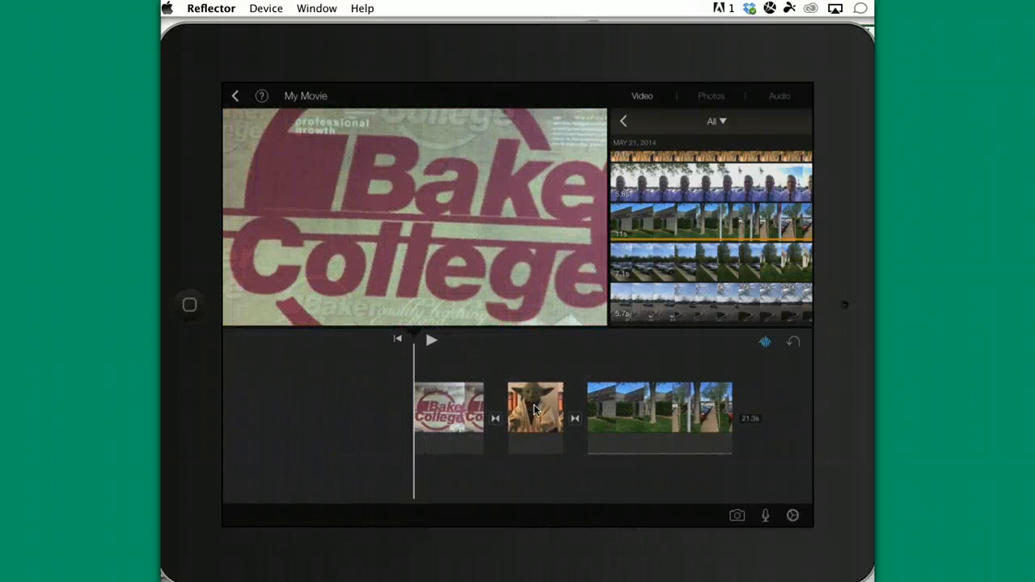
- Add the campus building clip after the Yoda shot, bringing the timeline to 17.3 seconds
click(431, 338)
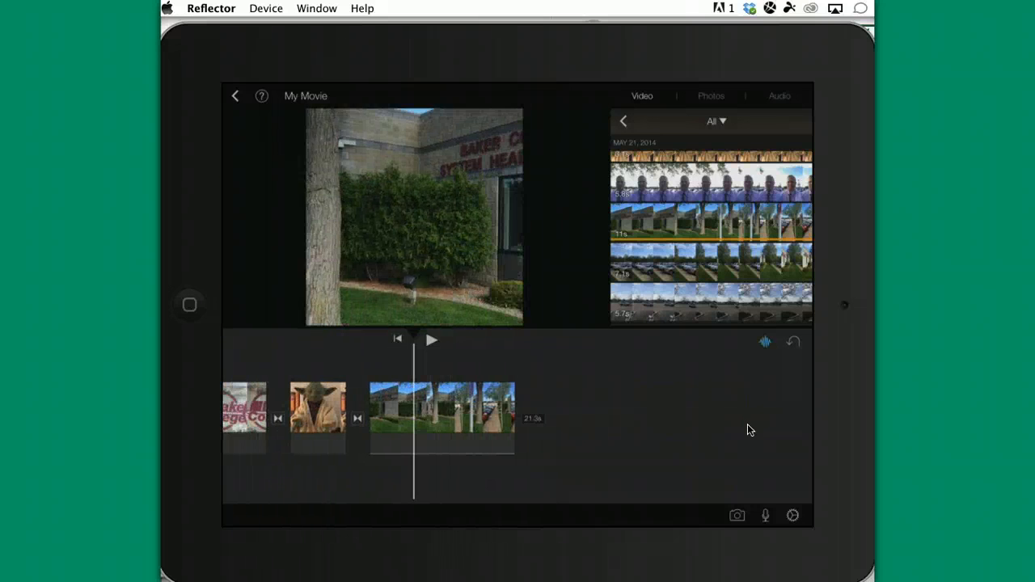
click(441, 418)
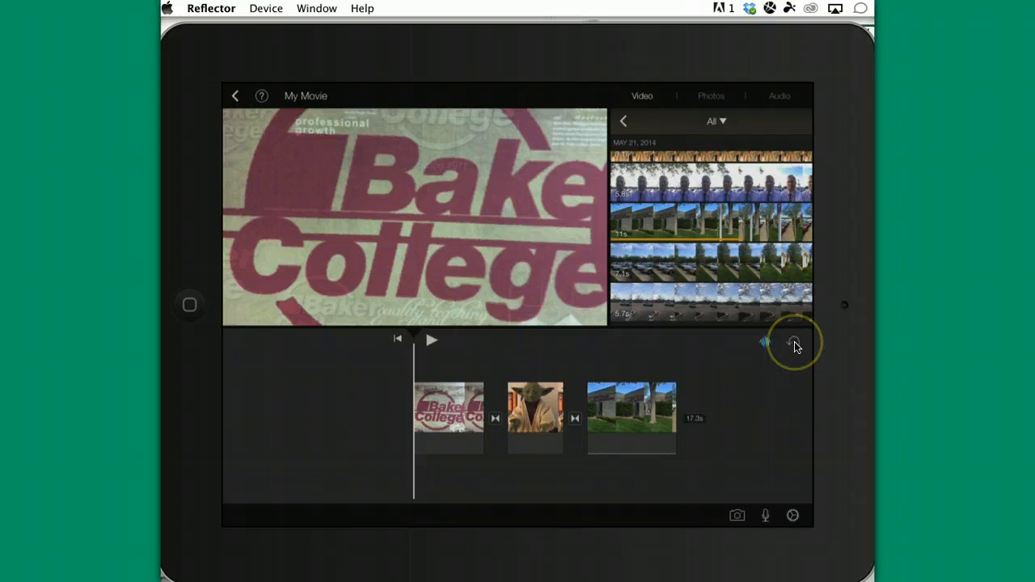
mouse_move(764, 424)
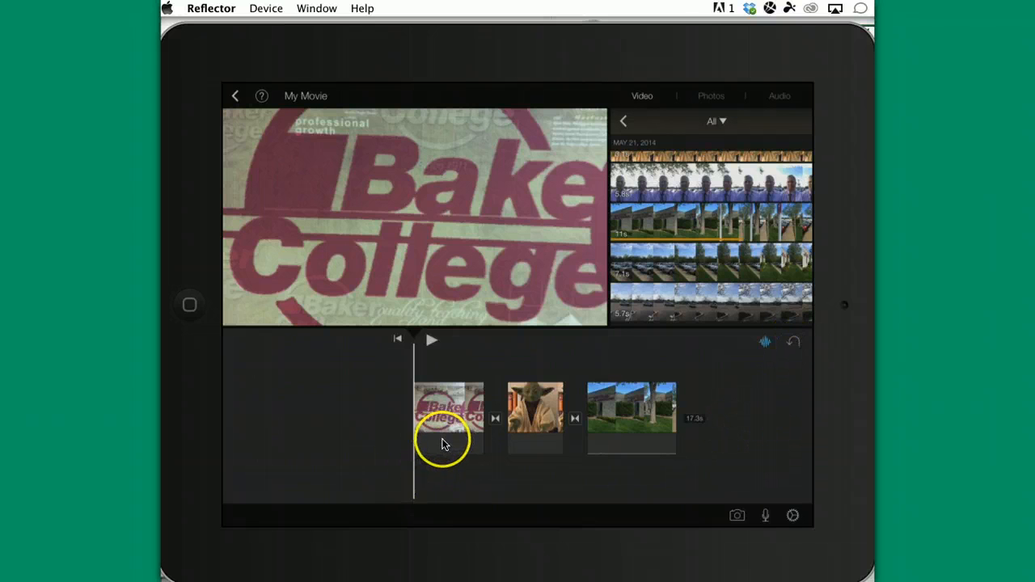
- Select the Baker College clip and show its opening, middle and closing title styles
click(448, 418)
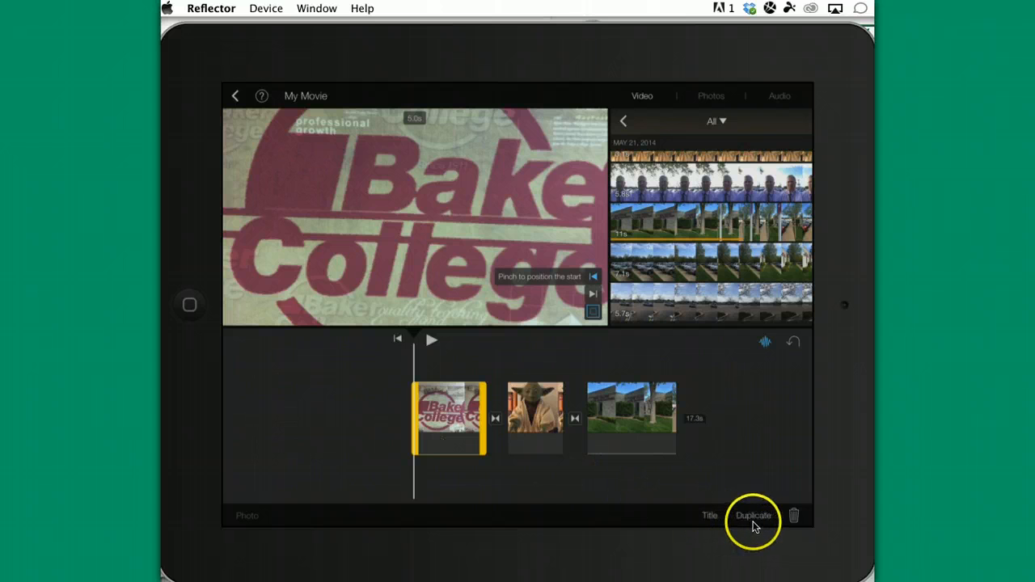
mouse_move(794, 516)
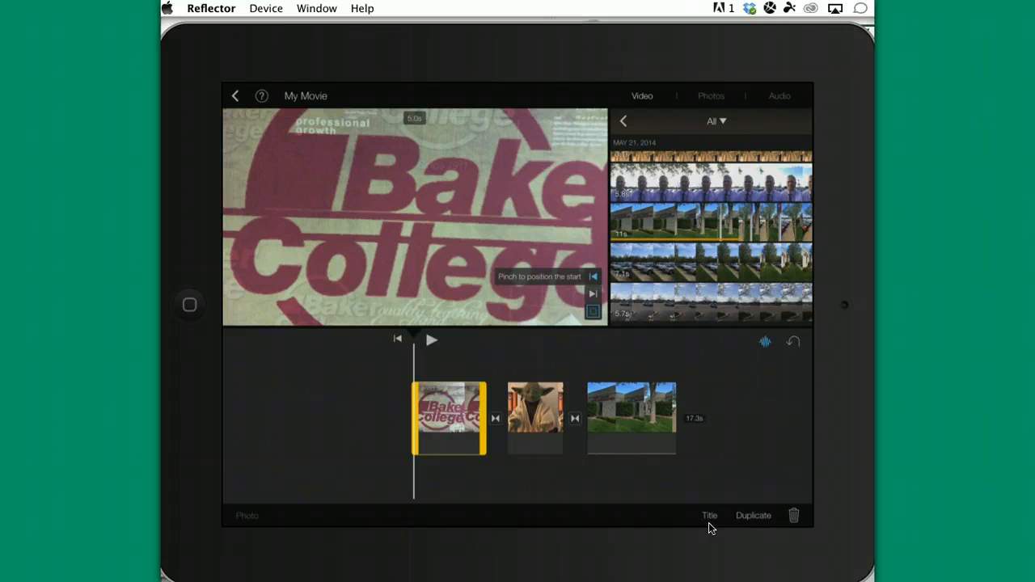
click(709, 515)
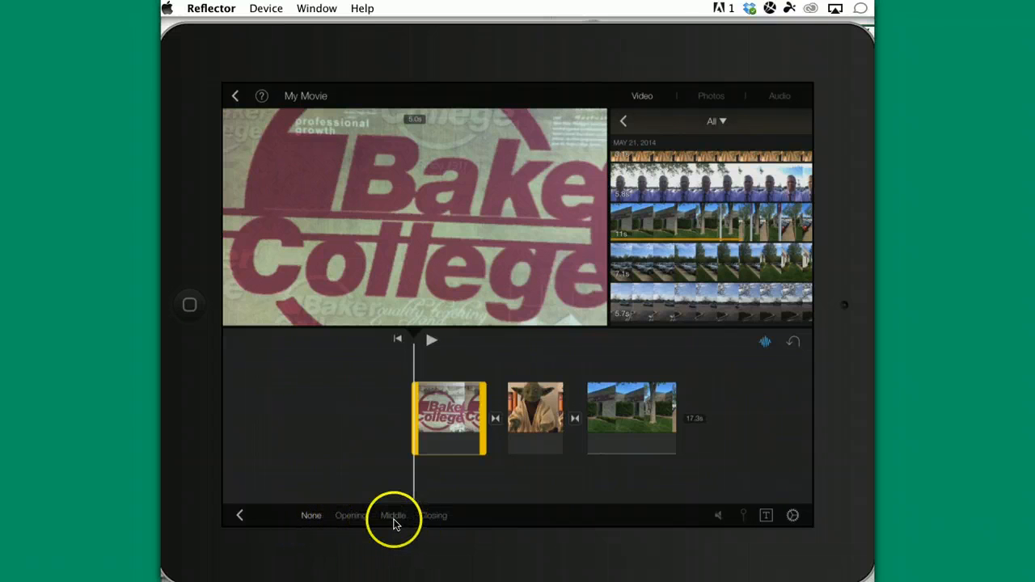
mouse_move(351, 515)
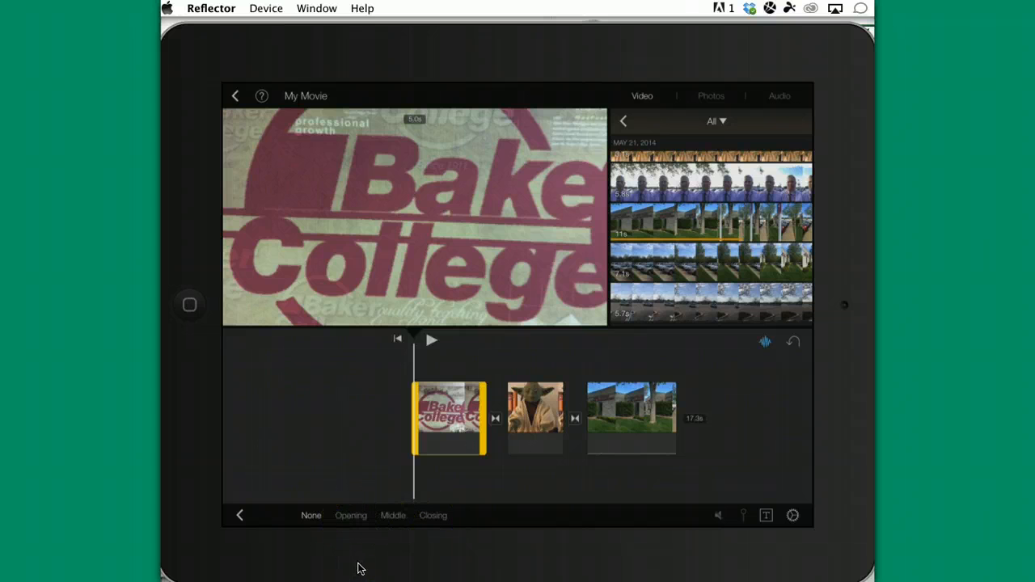
- Apply a title style to the opening clip with the text 'Baker College'
click(350, 515)
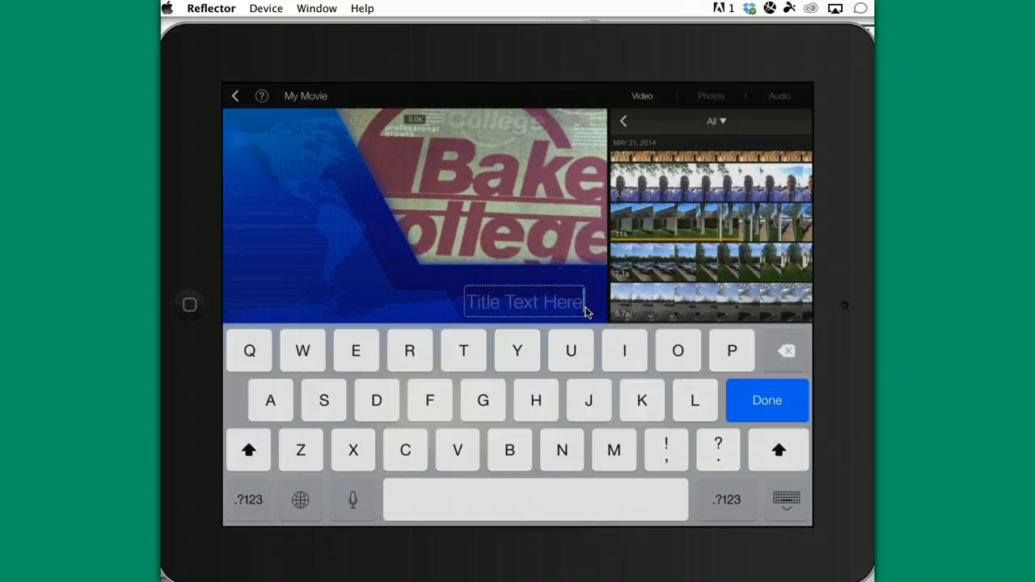
text(Baker)
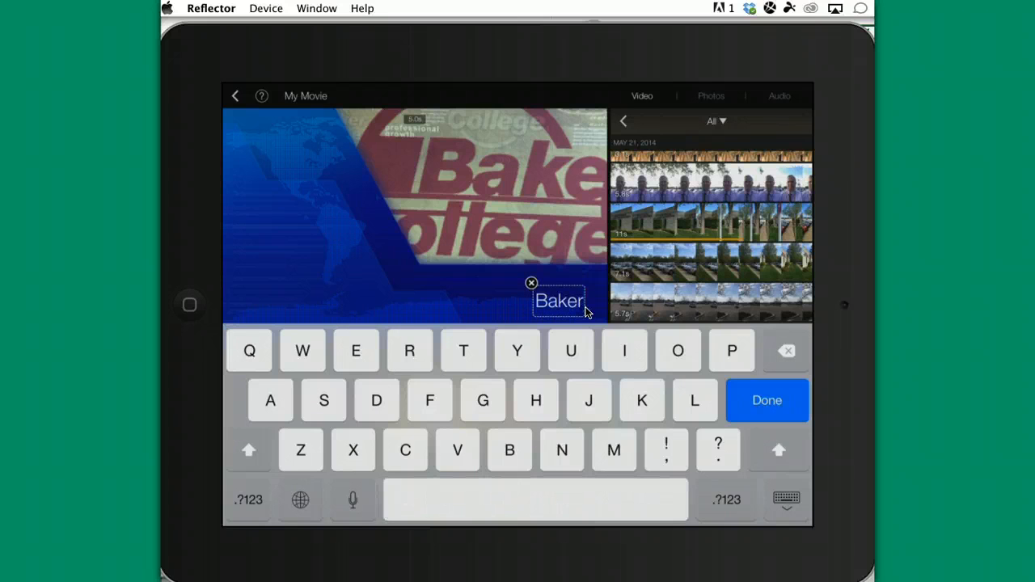
text(College)
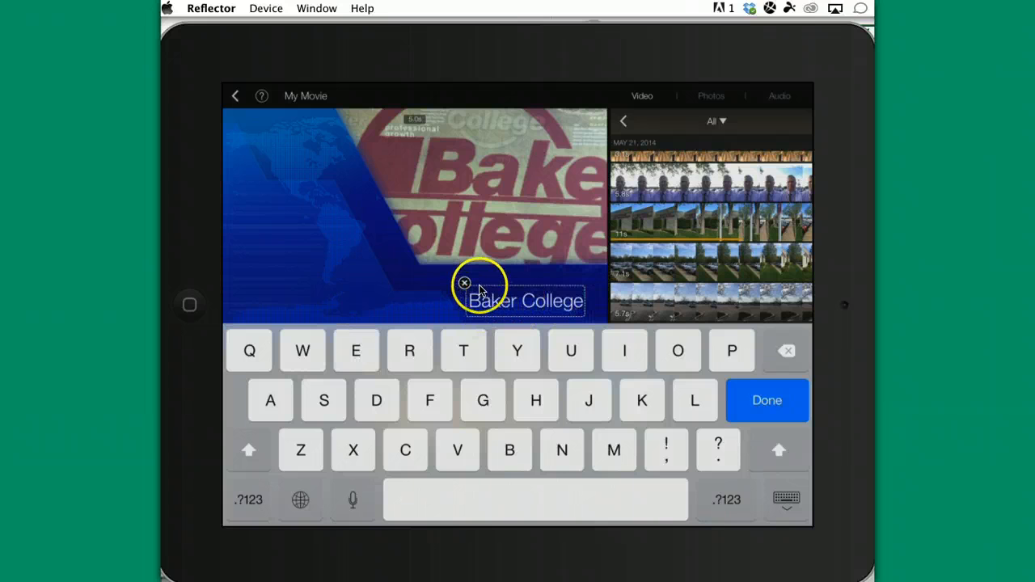
mouse_move(540, 279)
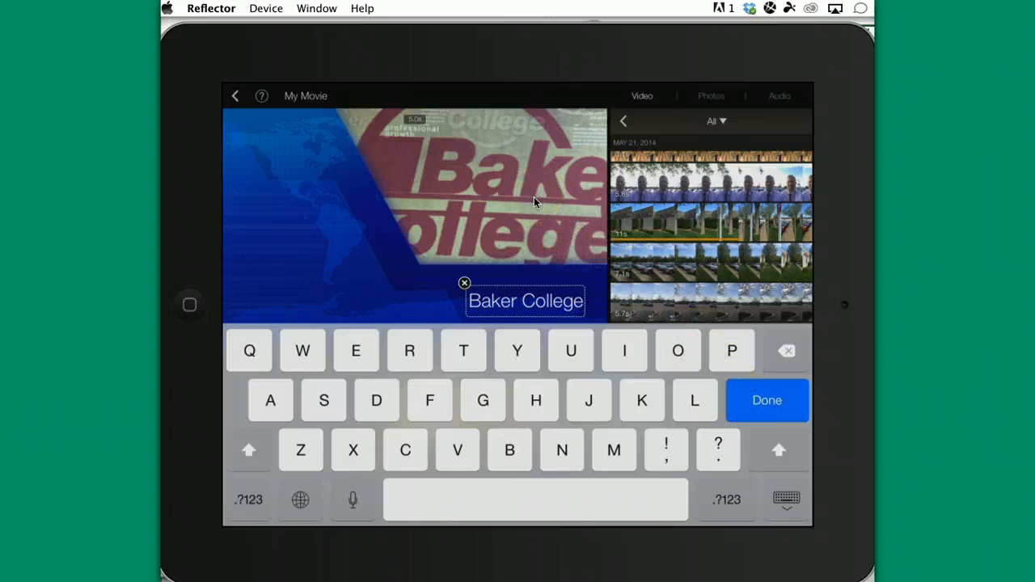
click(766, 399)
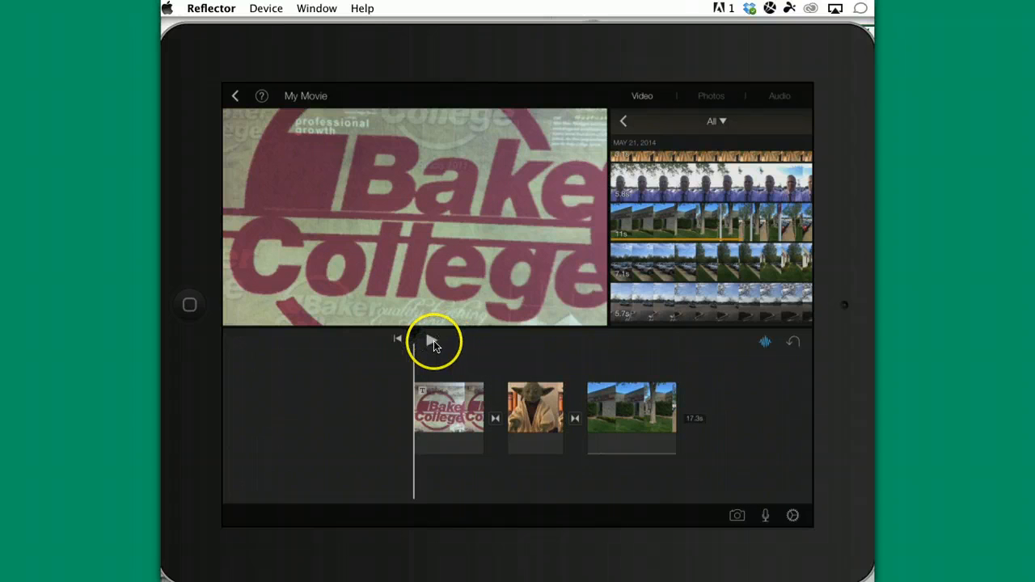
- Preview the movie from the Baker College title, stopping at the Yoda clip
click(431, 338)
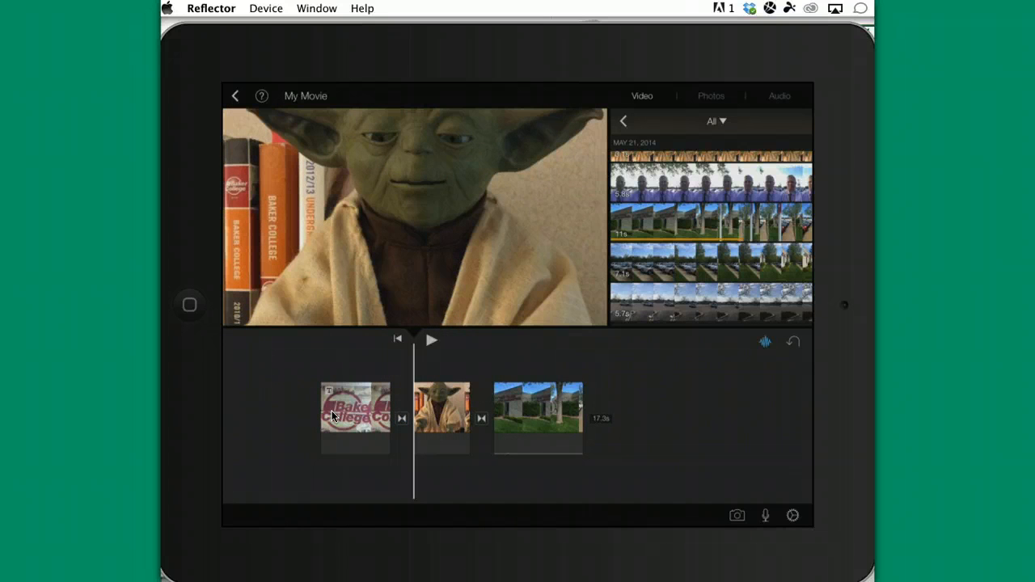
click(442, 418)
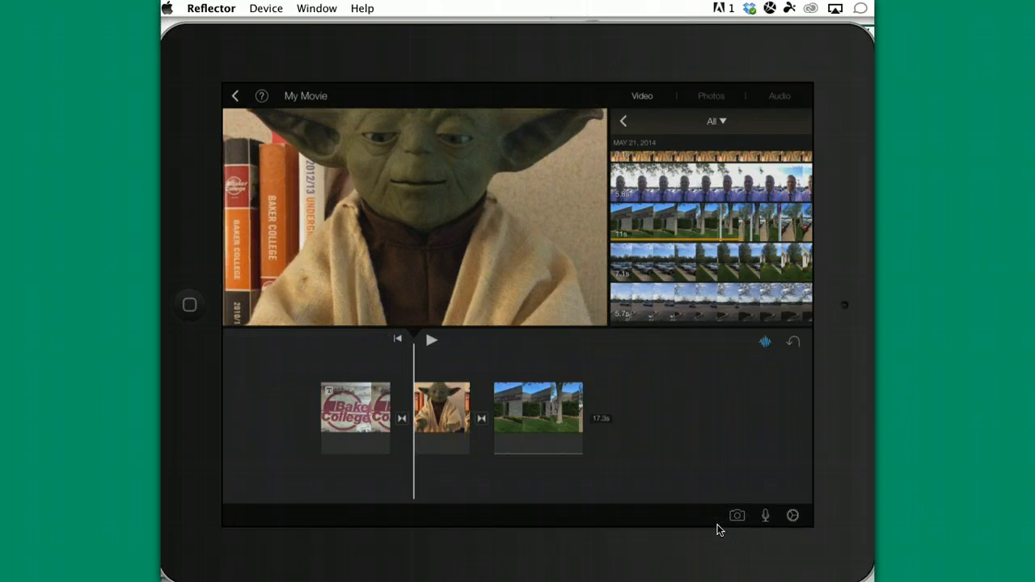
- Give the Yoda clip a Middle news-style title reading 'Yoda'
click(442, 418)
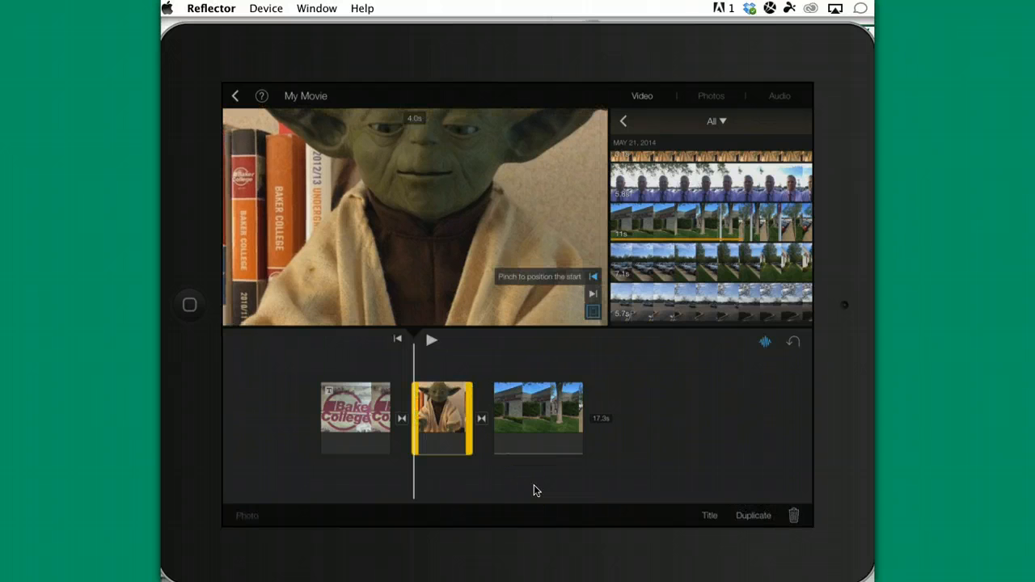
click(709, 515)
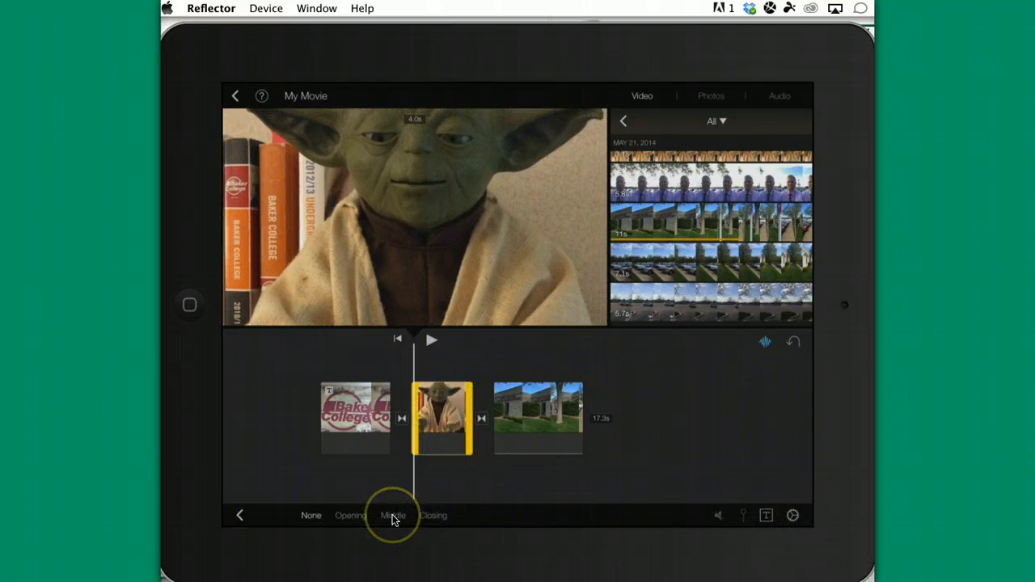
click(393, 515)
text(Yoda)
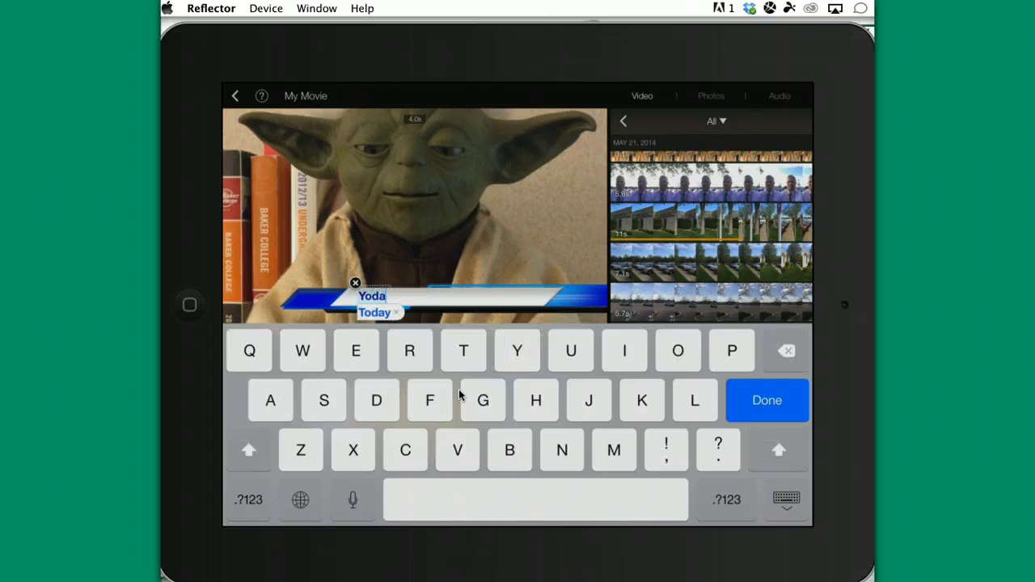
click(765, 399)
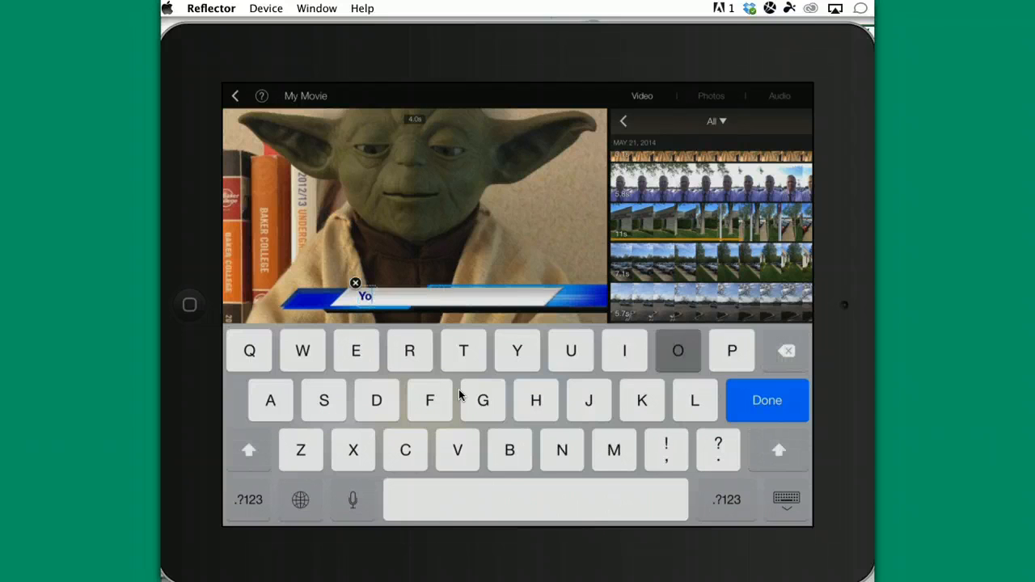
click(678, 350)
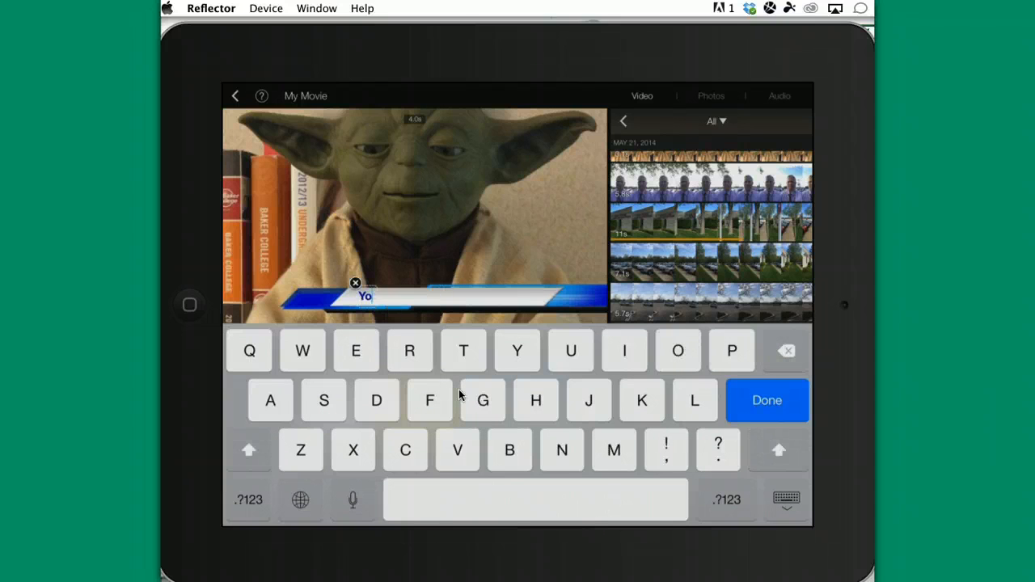
text(da)
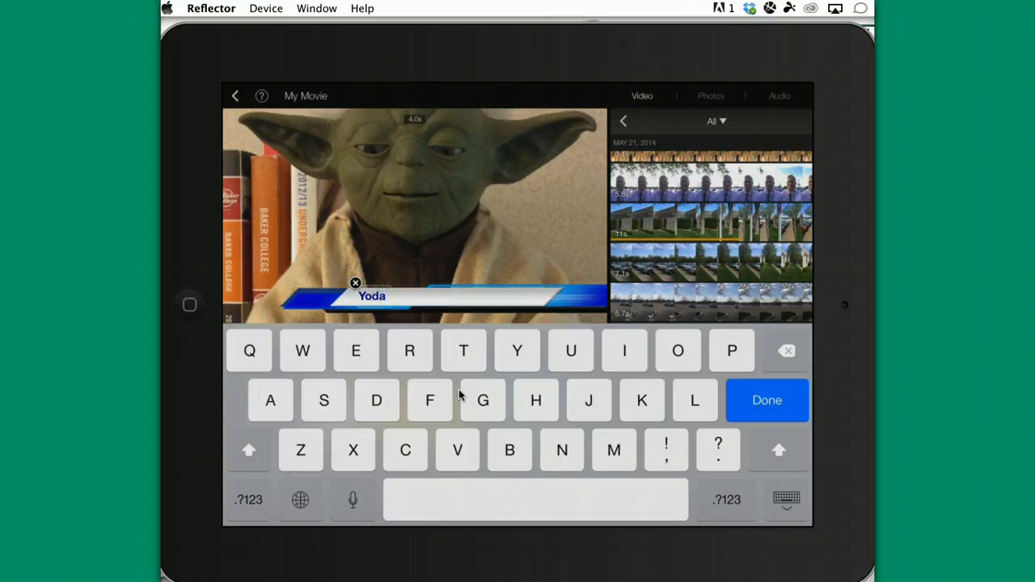
click(766, 400)
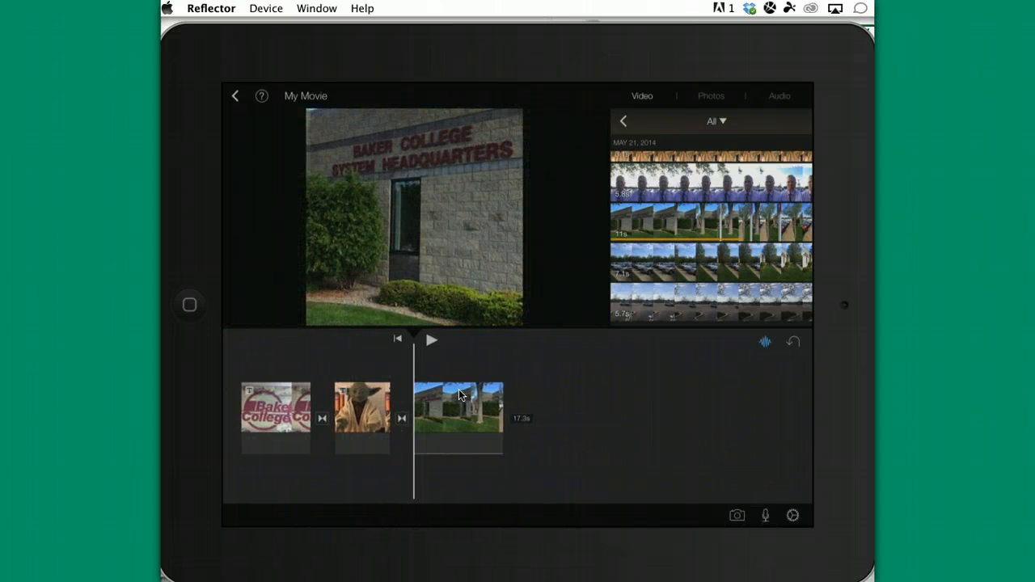
- Add a Closing news-style title reading 'Building' to the building clip
click(459, 417)
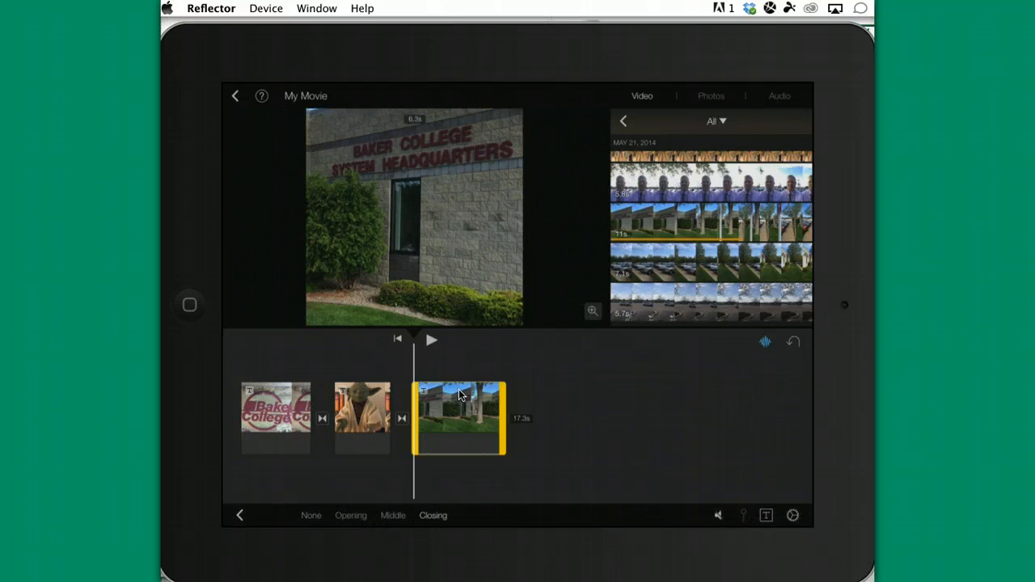
click(432, 515)
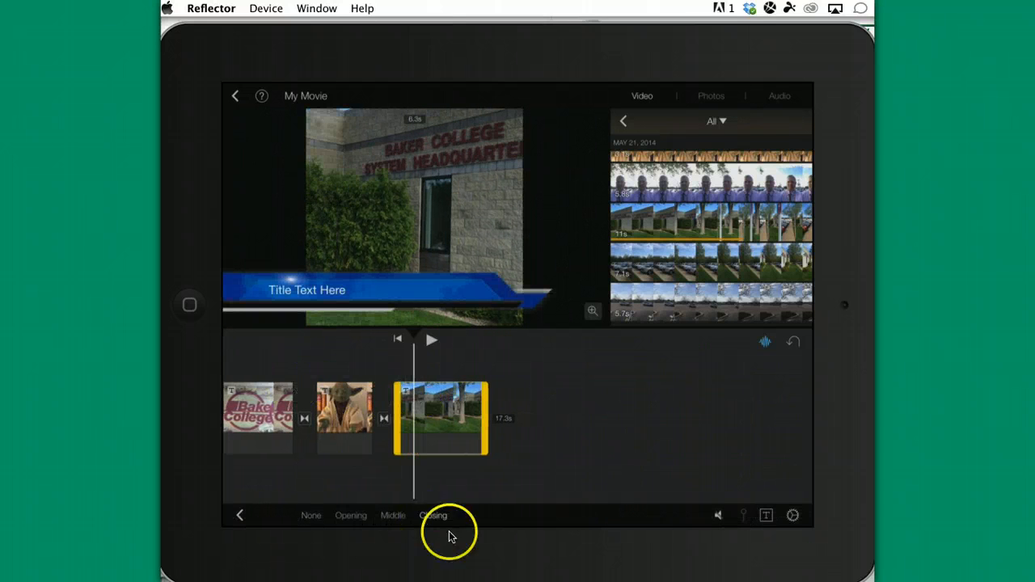
click(432, 515)
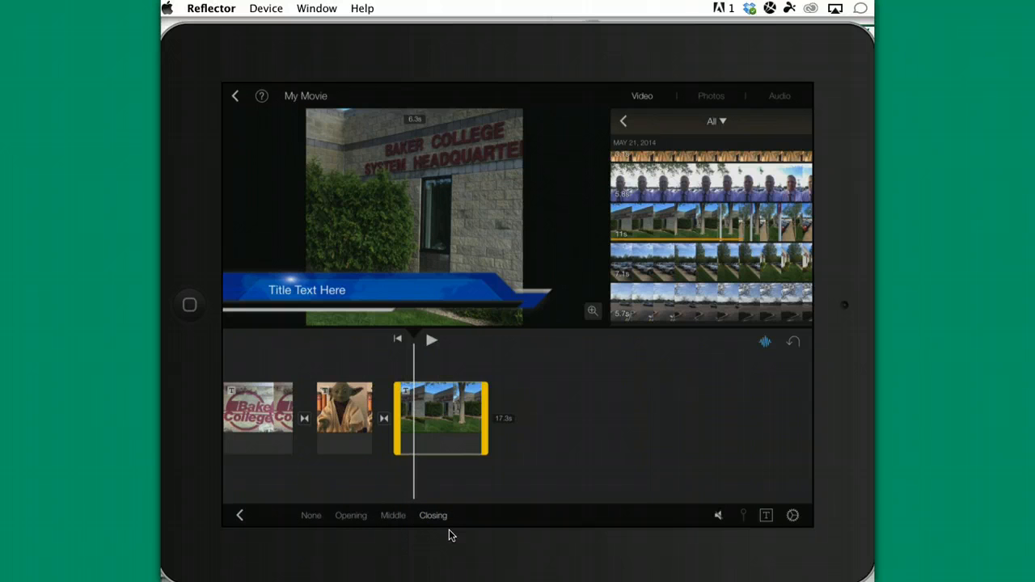
click(306, 290)
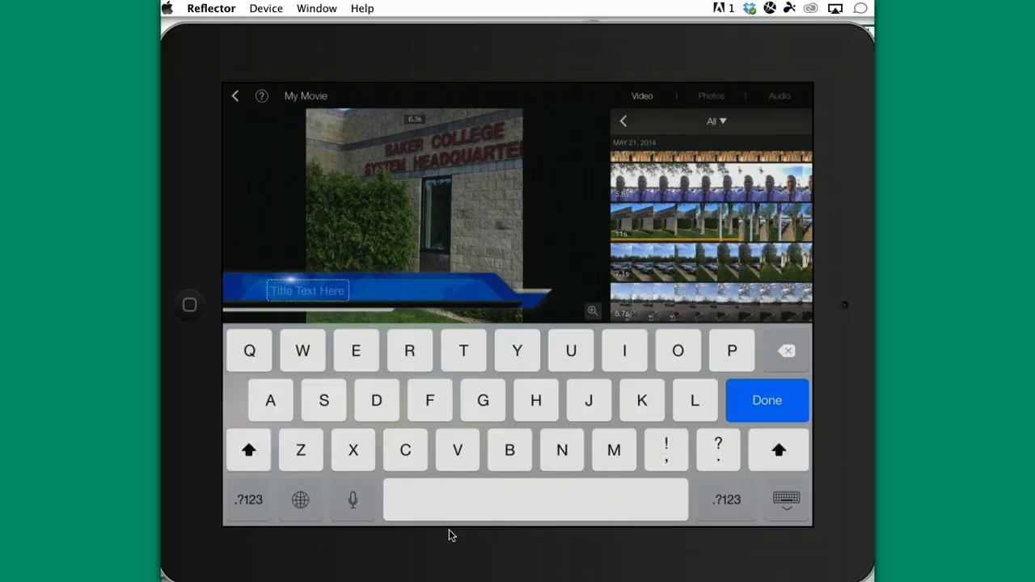
text(Build)
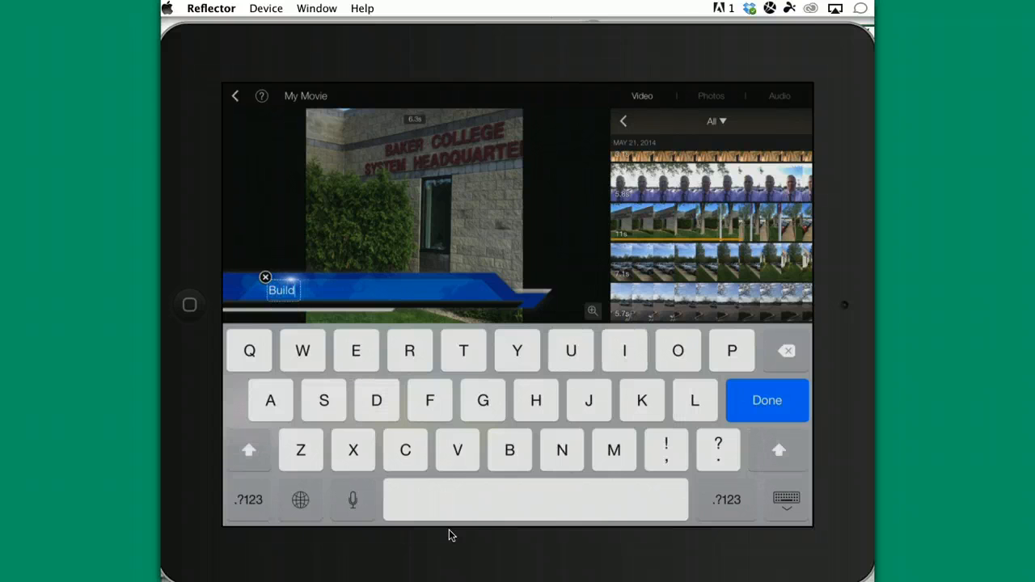
text(ing)
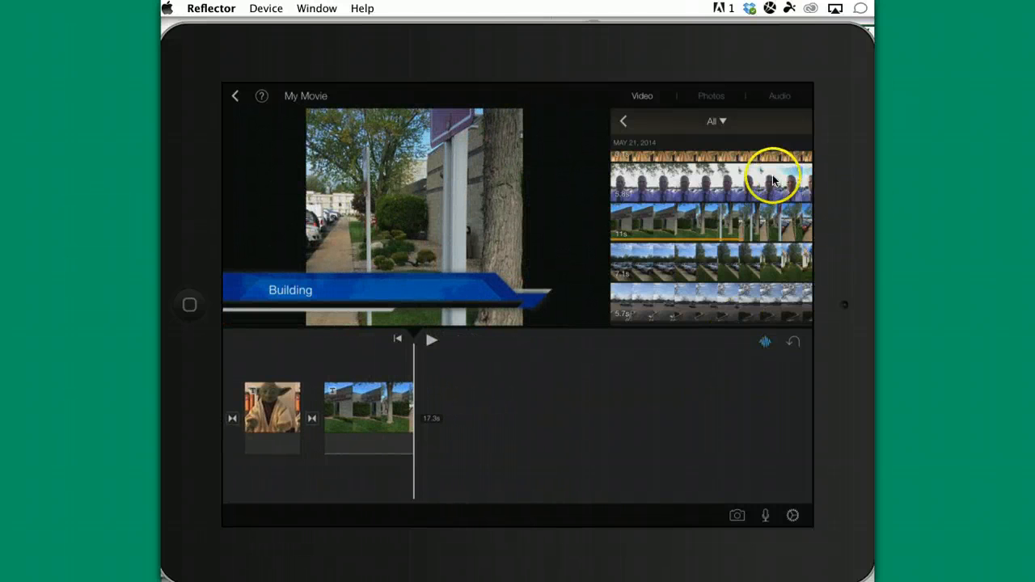
- Add the shirt-and-tie man's clip and move it before the building clip
click(711, 182)
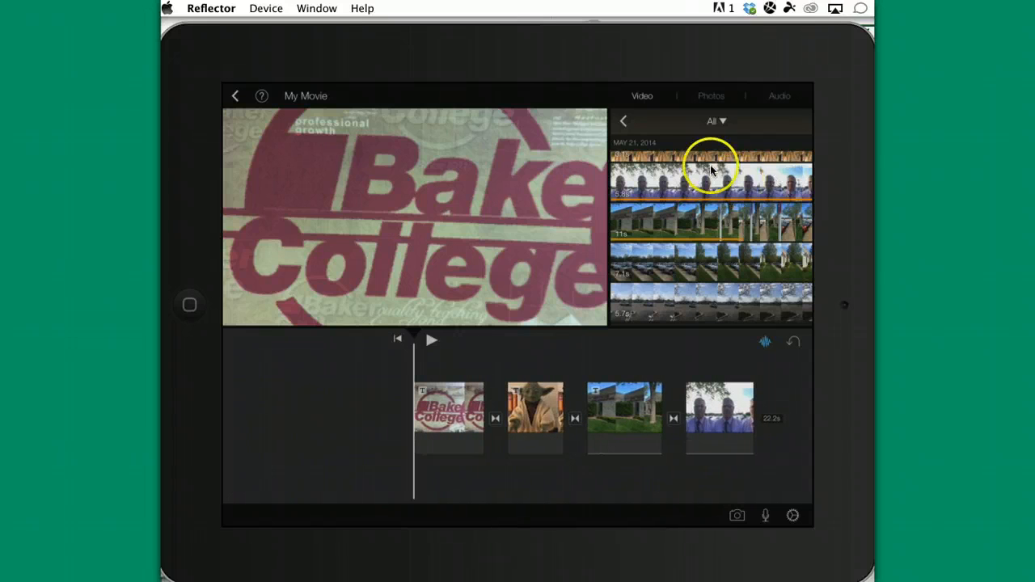
mouse_move(732, 441)
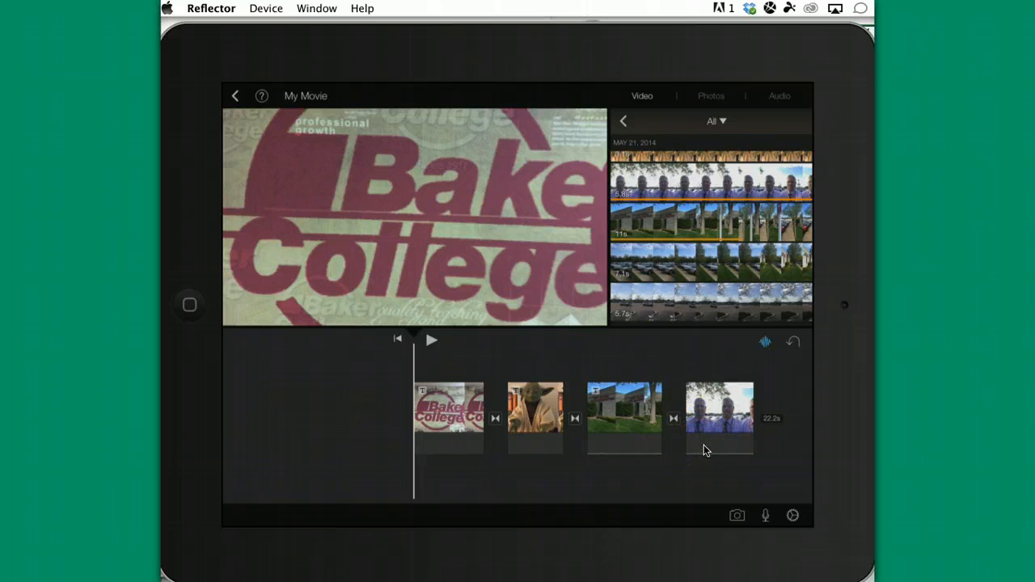
click(718, 442)
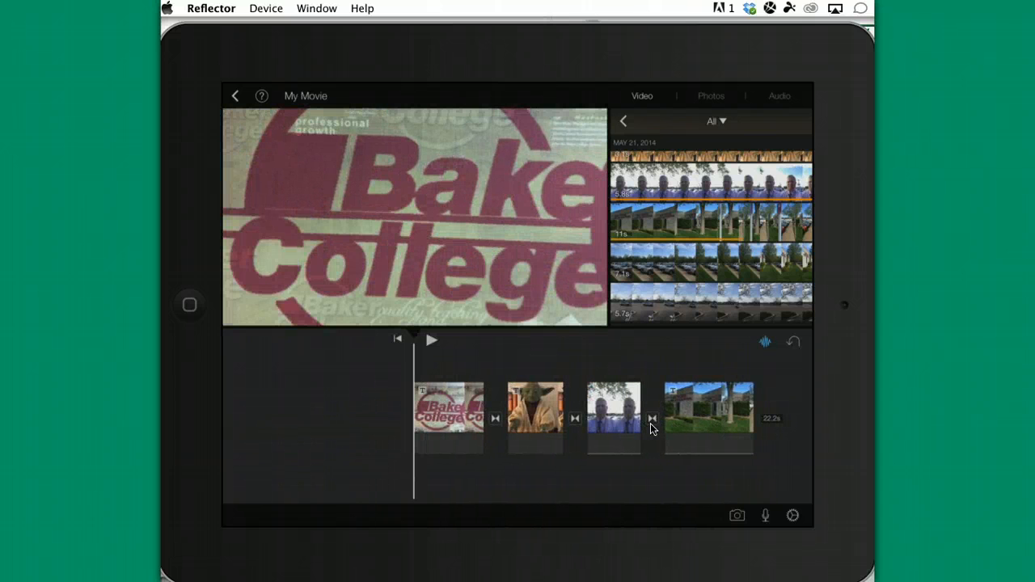
- Add the sidewalk-and-parked-cars clip after the building clip, making 28.3 seconds
click(431, 338)
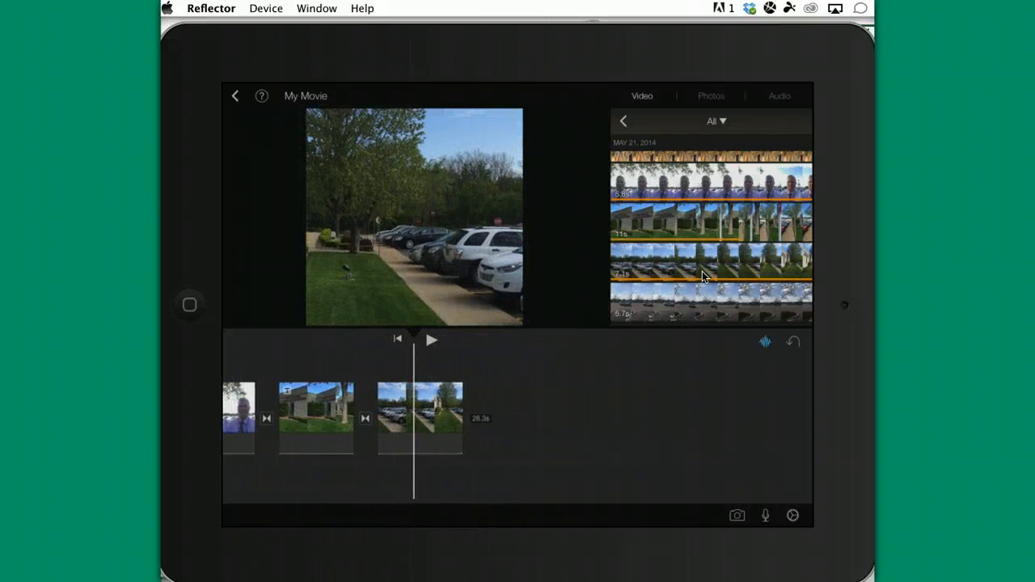
- Select the final parking-lot clip in the timeline to show its editing options
click(420, 418)
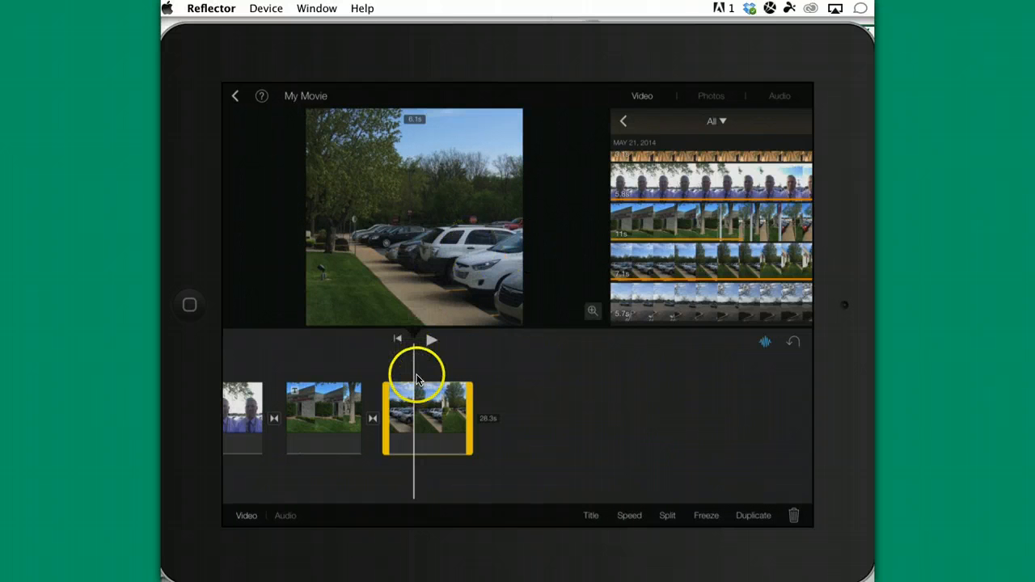
mouse_move(411, 380)
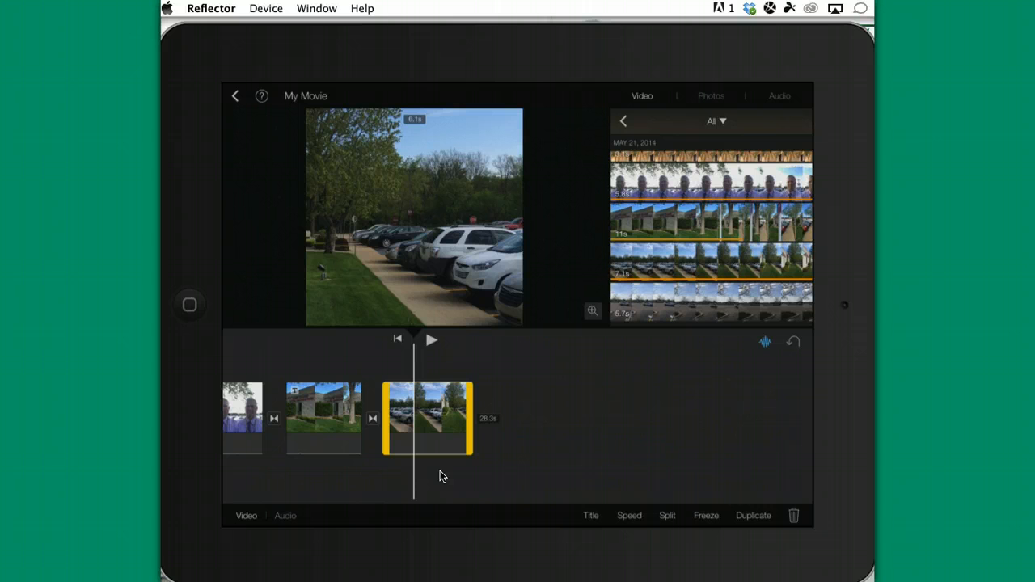
mouse_move(419, 350)
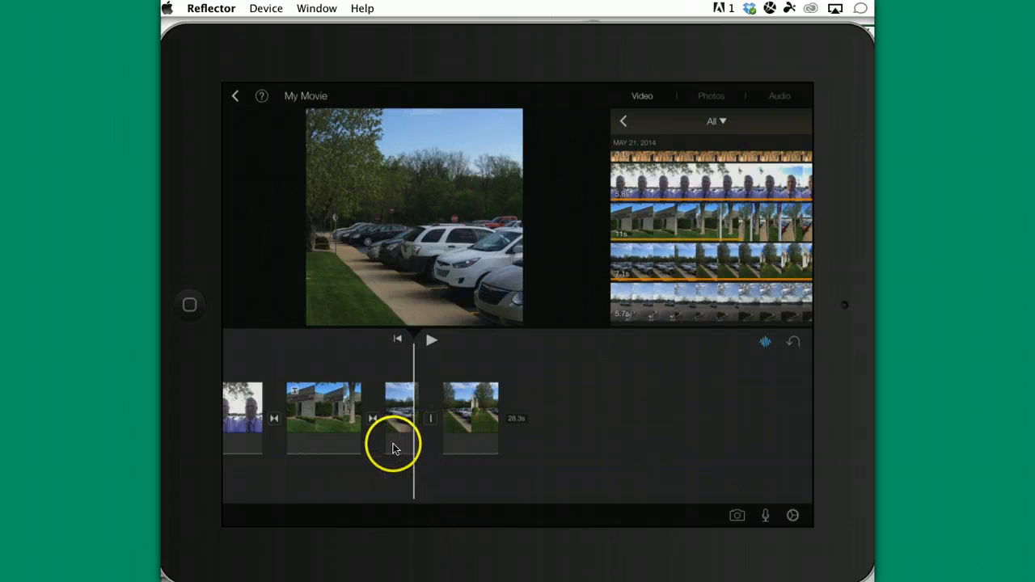
mouse_move(464, 443)
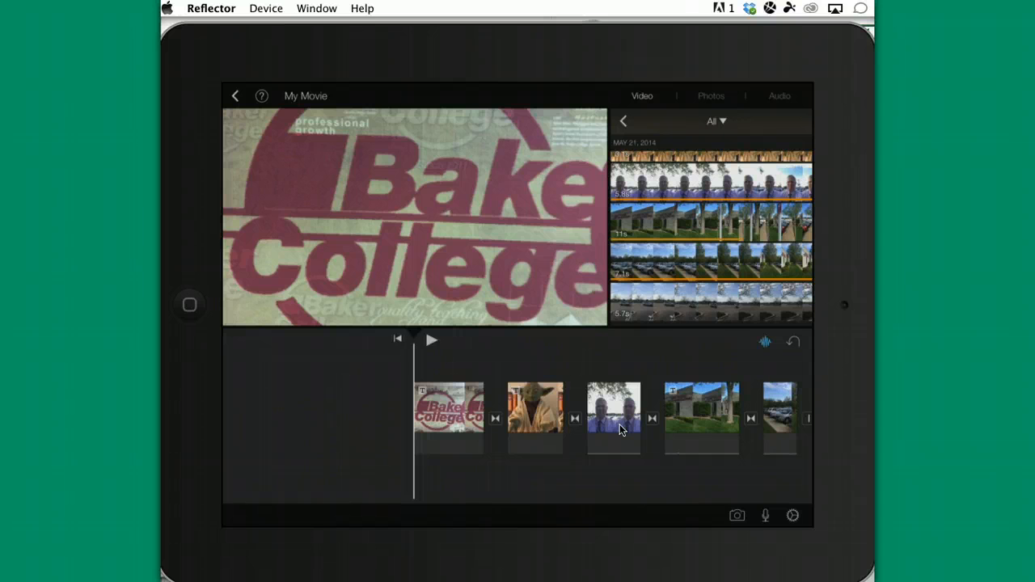
- Browse the audio library to the Theme Music track list, including News
click(710, 95)
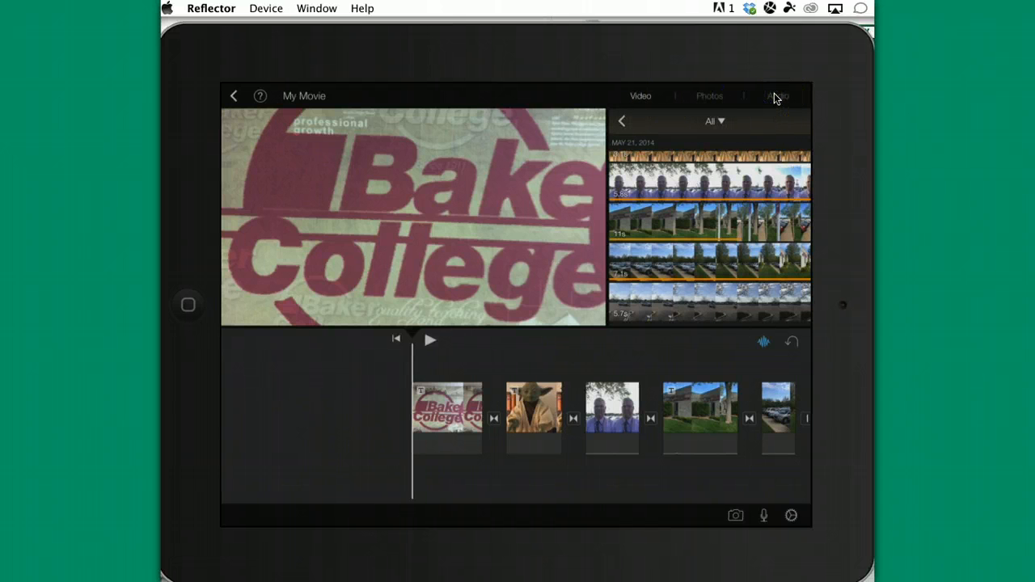
click(777, 95)
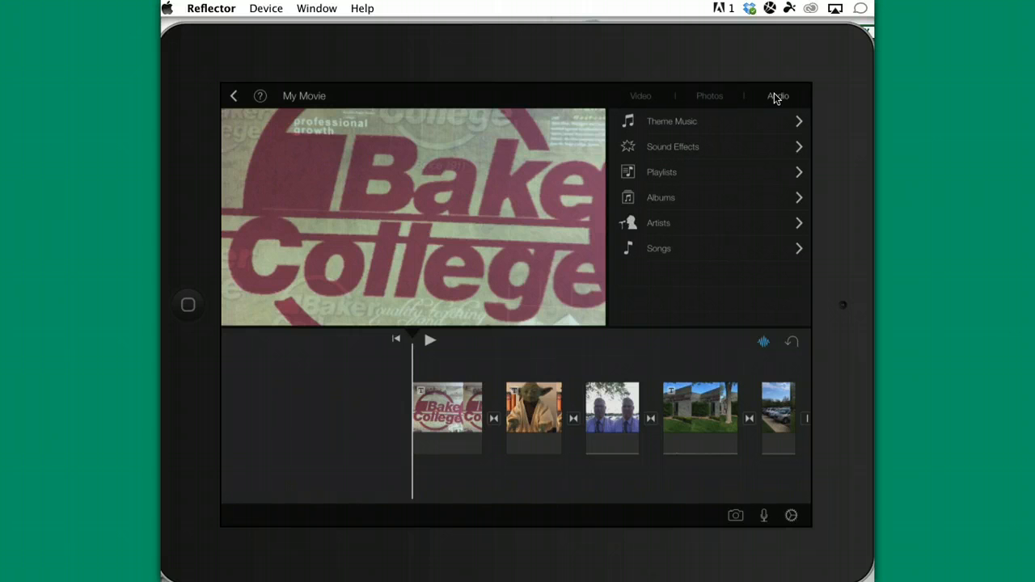
click(672, 120)
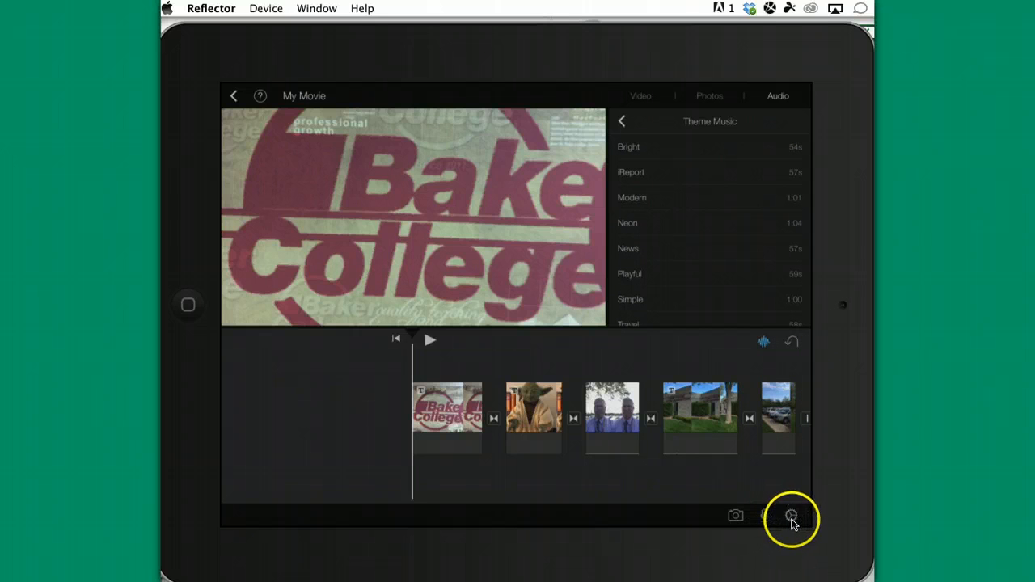
- In Project Settings, leave theme music off and enable fade in and out from black
click(790, 516)
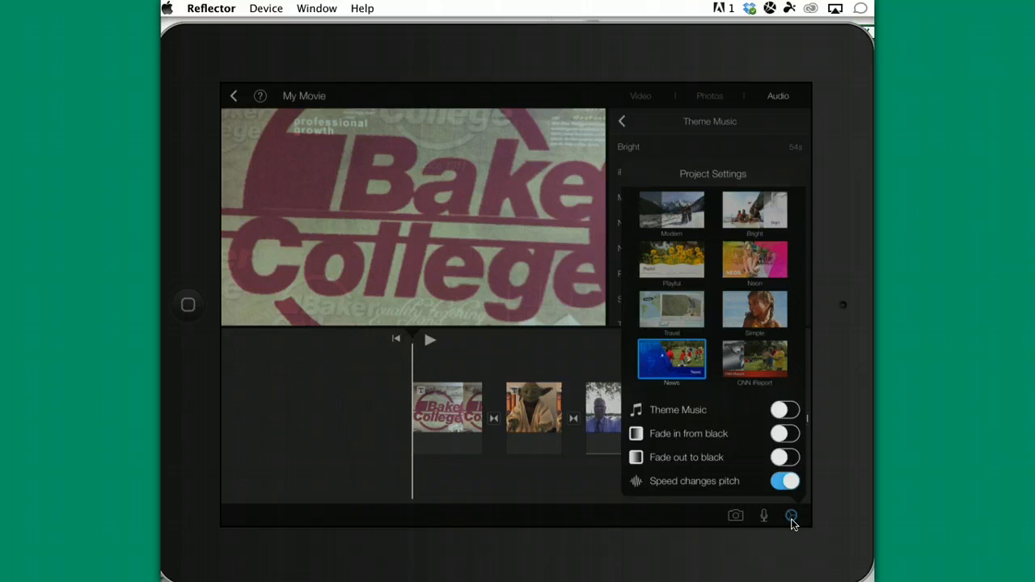
click(784, 409)
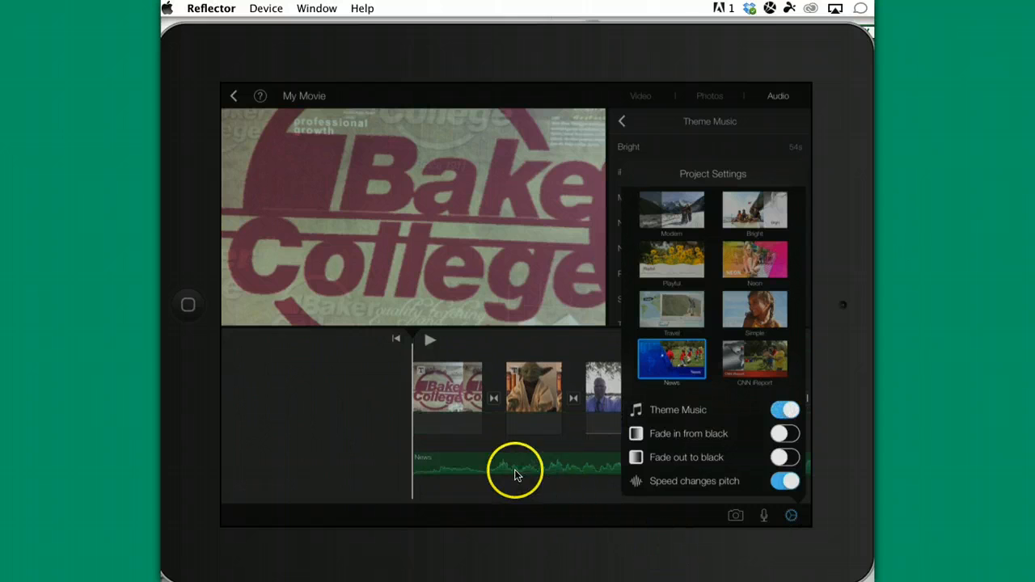
mouse_move(570, 473)
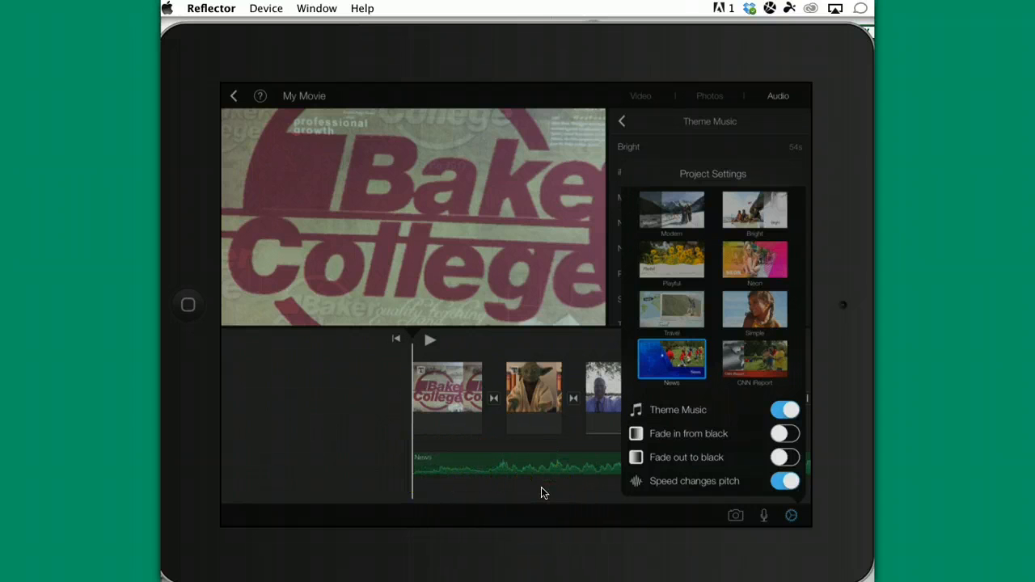
click(784, 409)
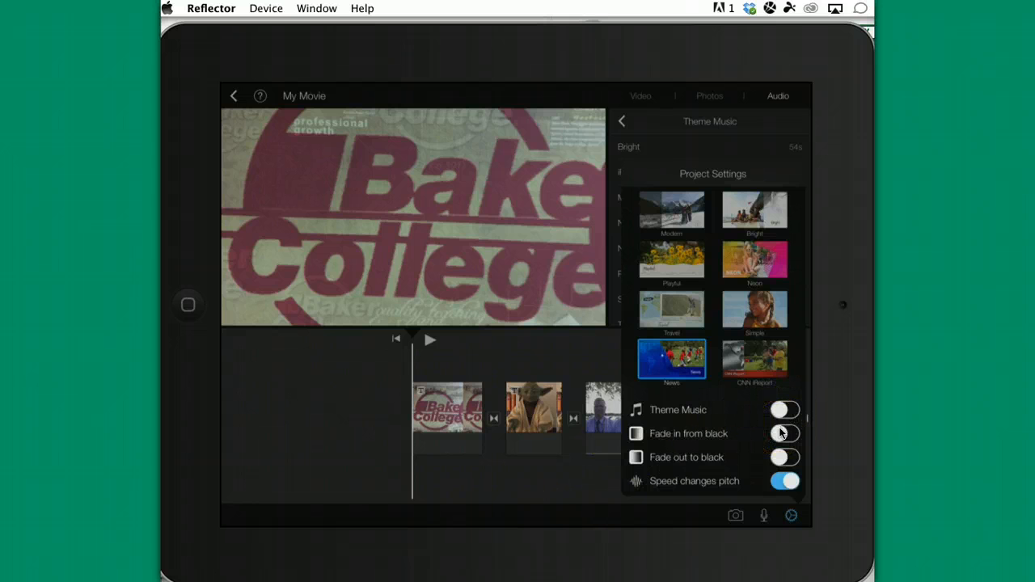
click(783, 433)
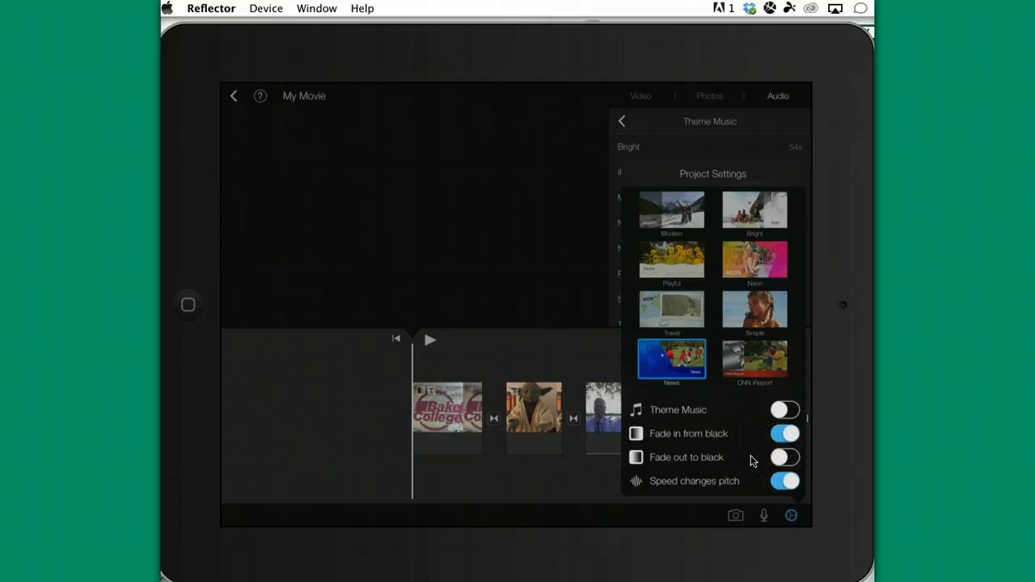
click(784, 433)
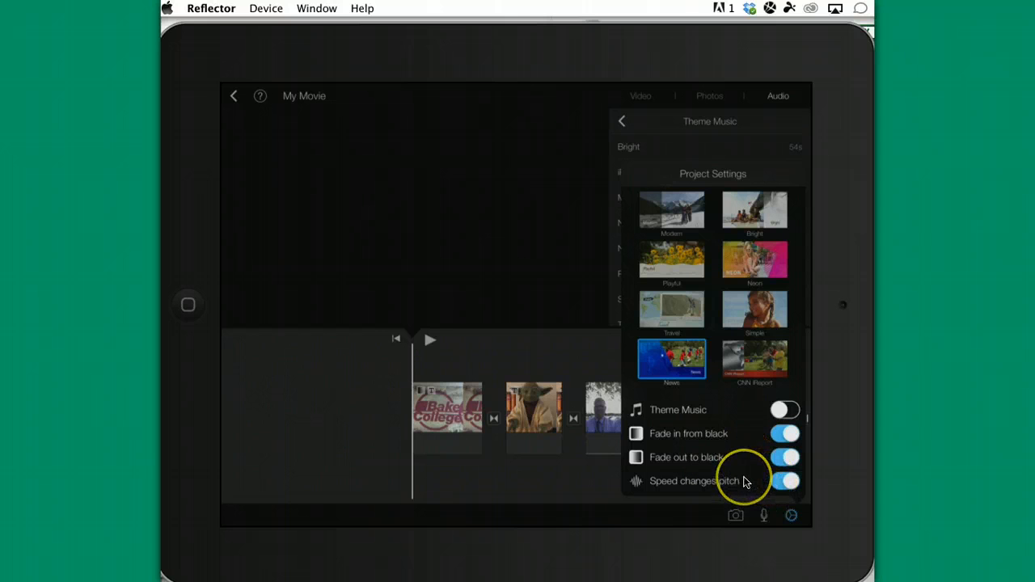
click(783, 457)
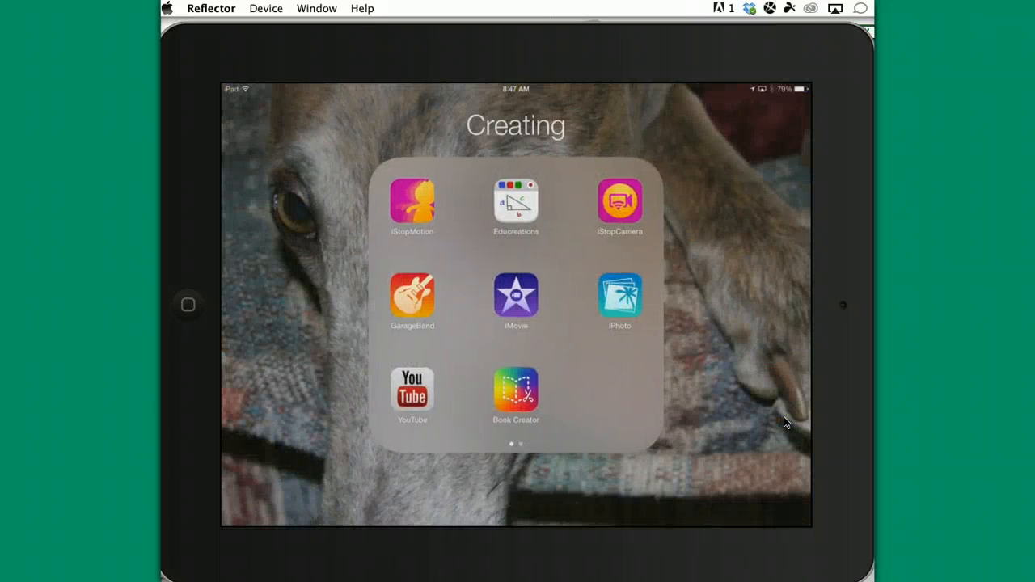
- Launch iMovie from the Creating folder, returning to the My Movie editor
click(515, 295)
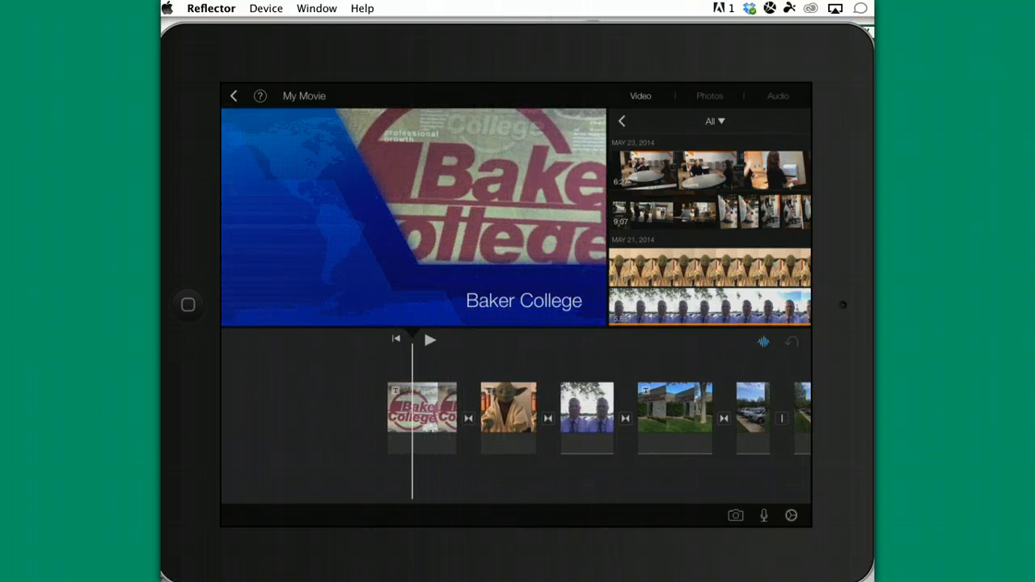
mouse_move(757, 530)
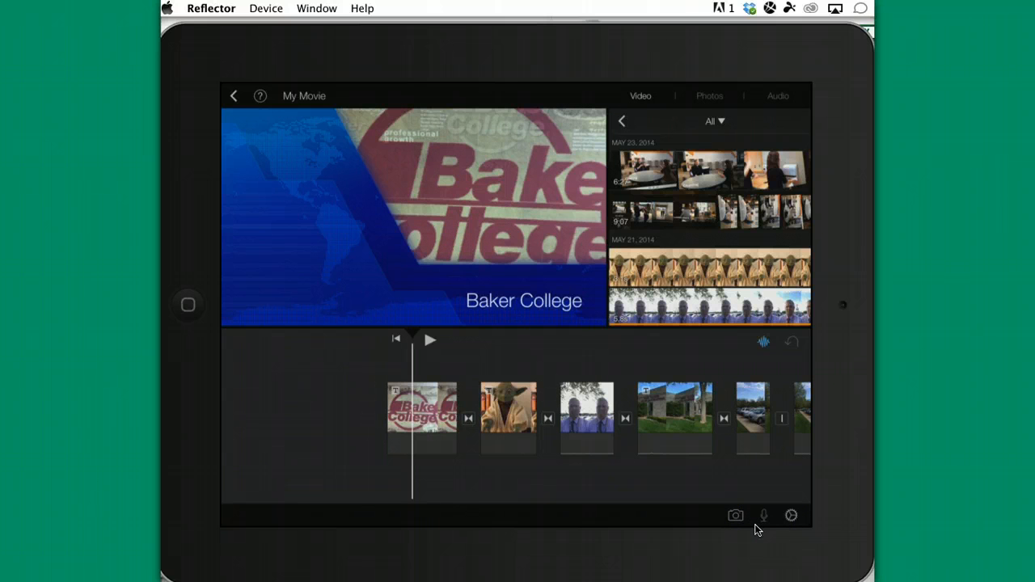
- Record a short voice-over and accept it as Recording 1
click(762, 515)
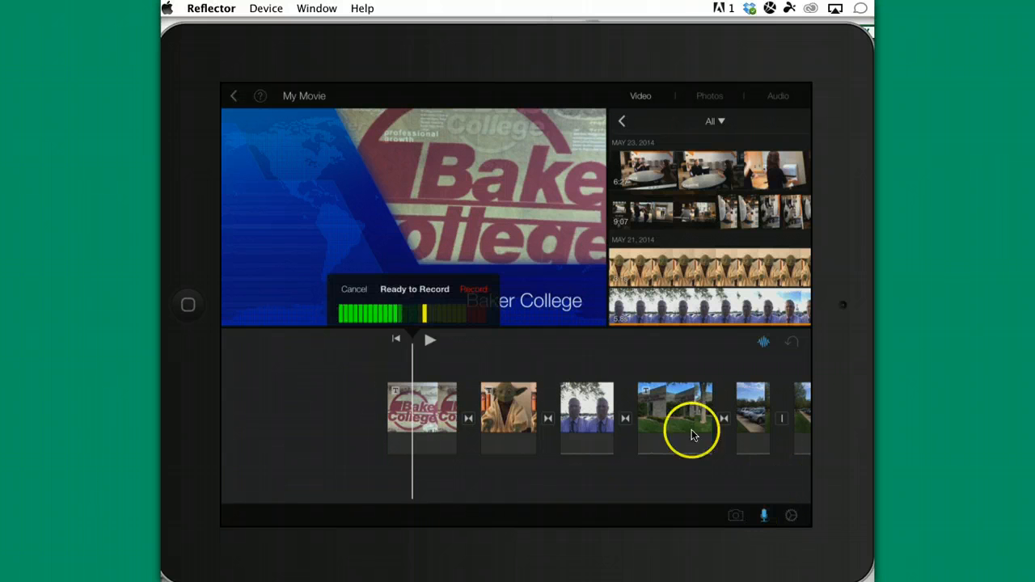
mouse_move(475, 295)
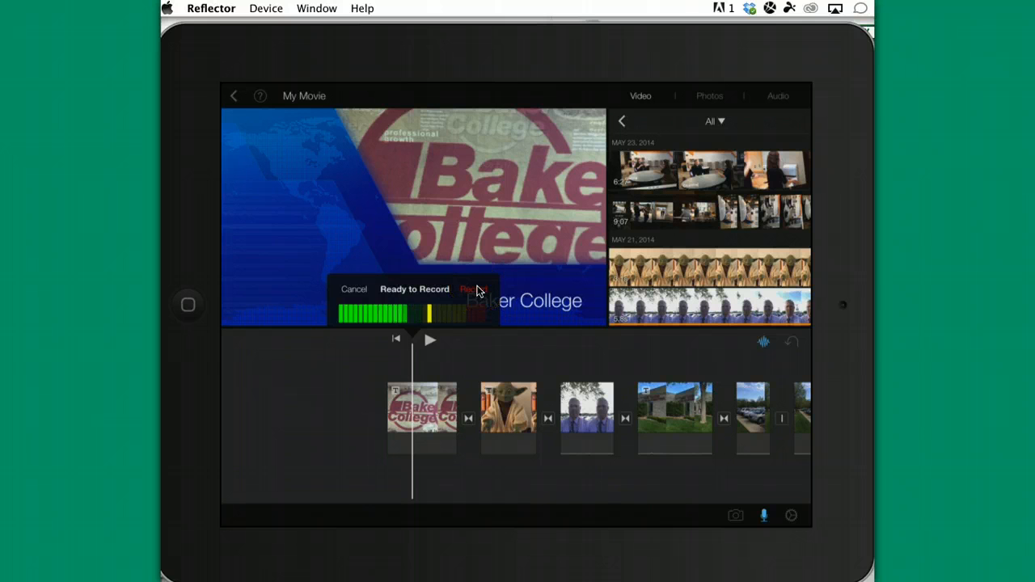
click(469, 288)
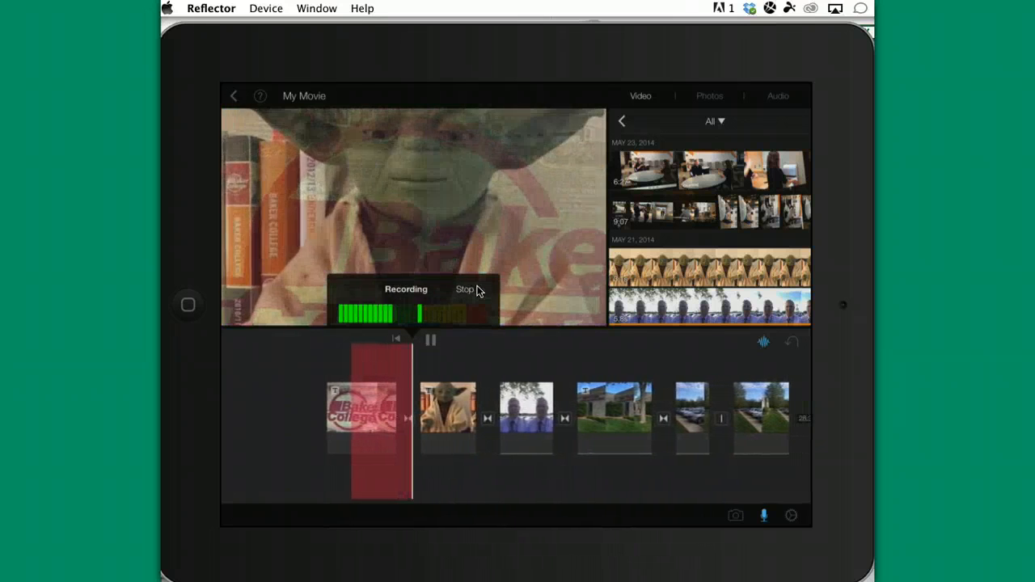
click(465, 289)
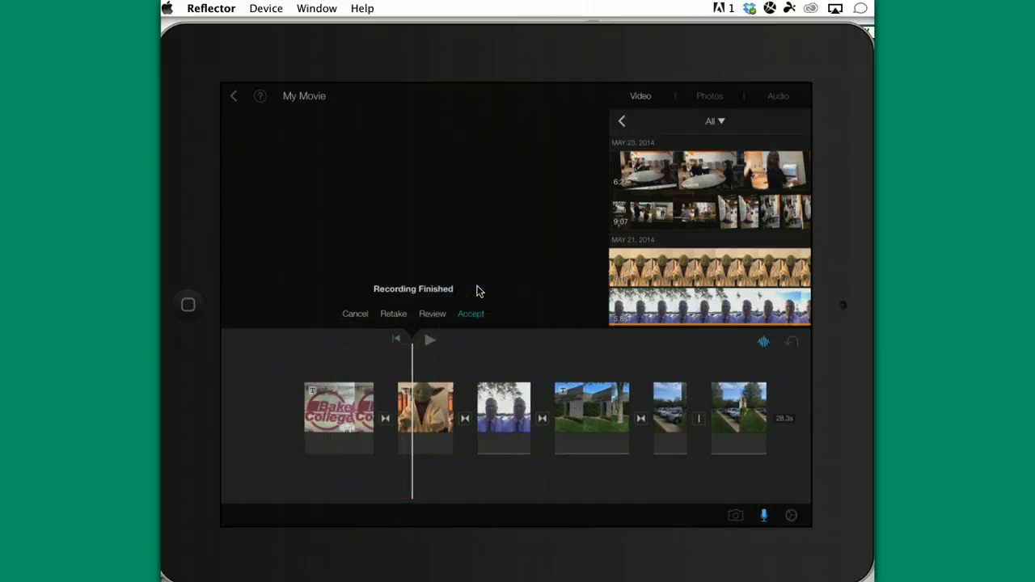
click(470, 313)
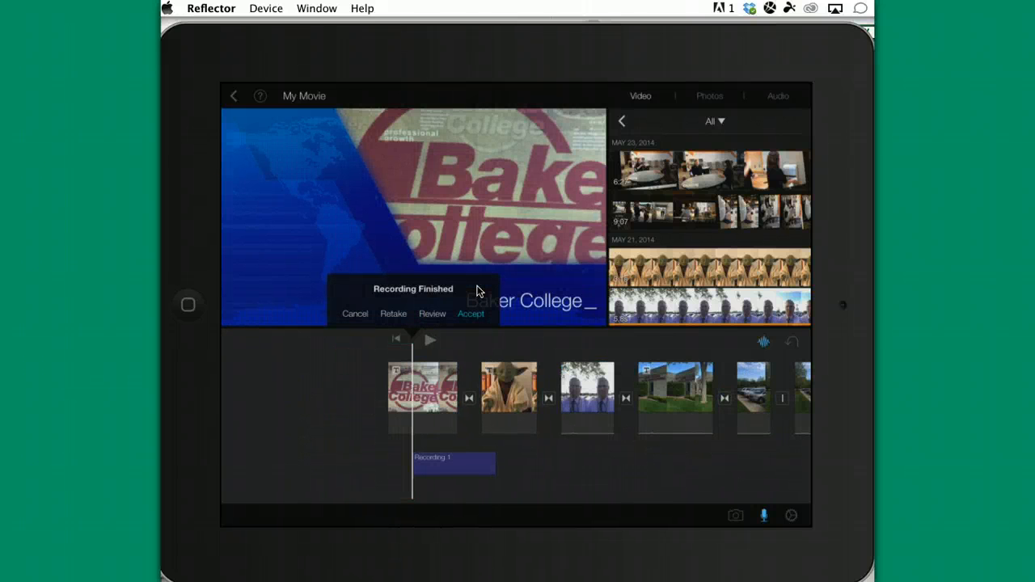
click(471, 314)
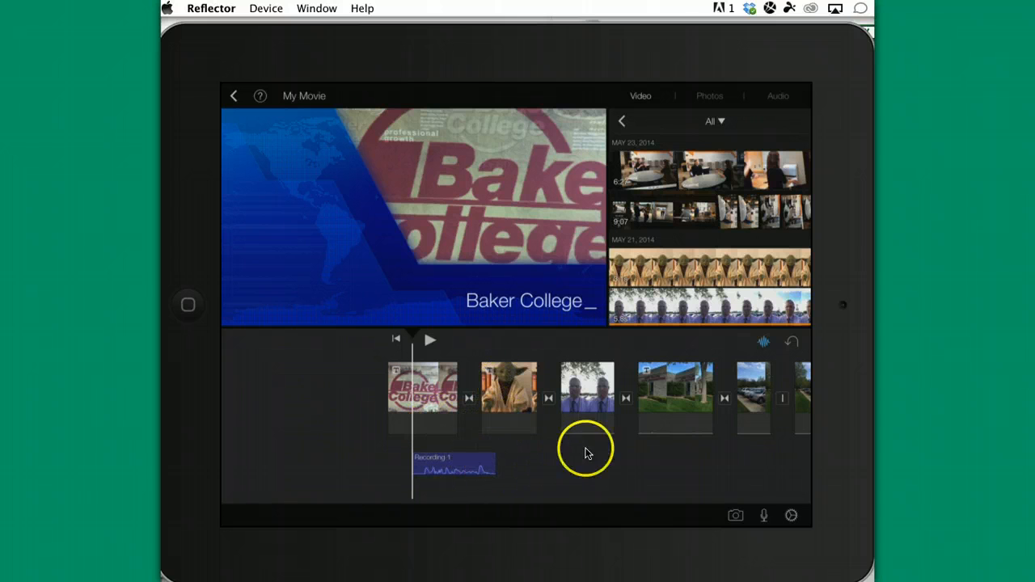
mouse_move(614, 418)
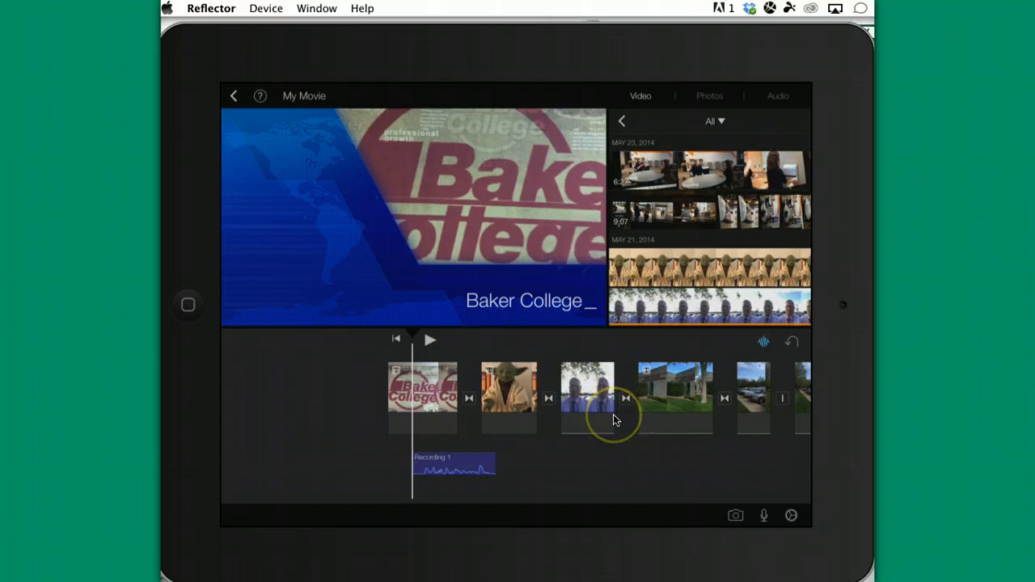
mouse_move(240, 91)
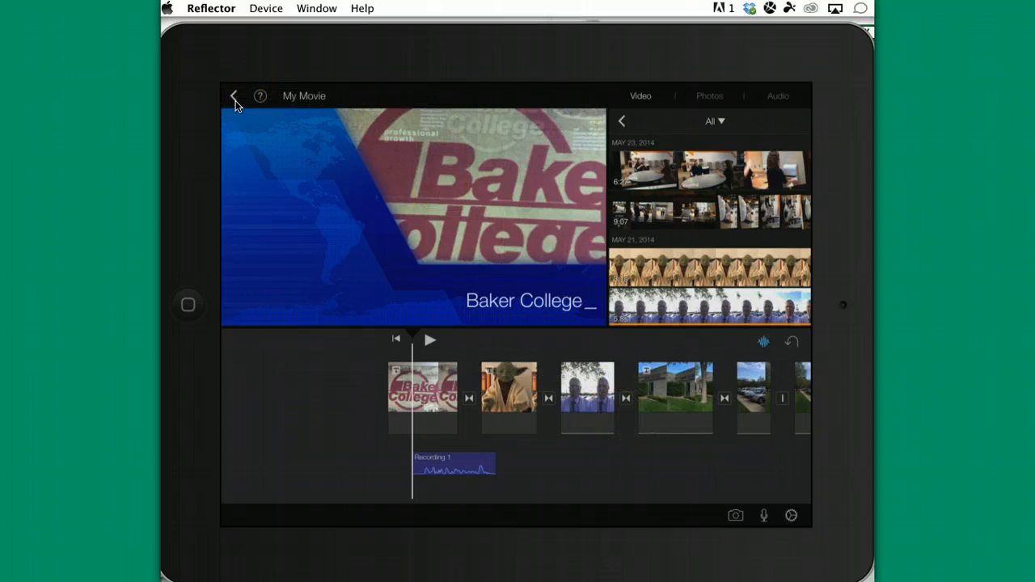
- Return to the My Movie project overview and show its sharing destinations like YouTube and Vimeo
click(235, 96)
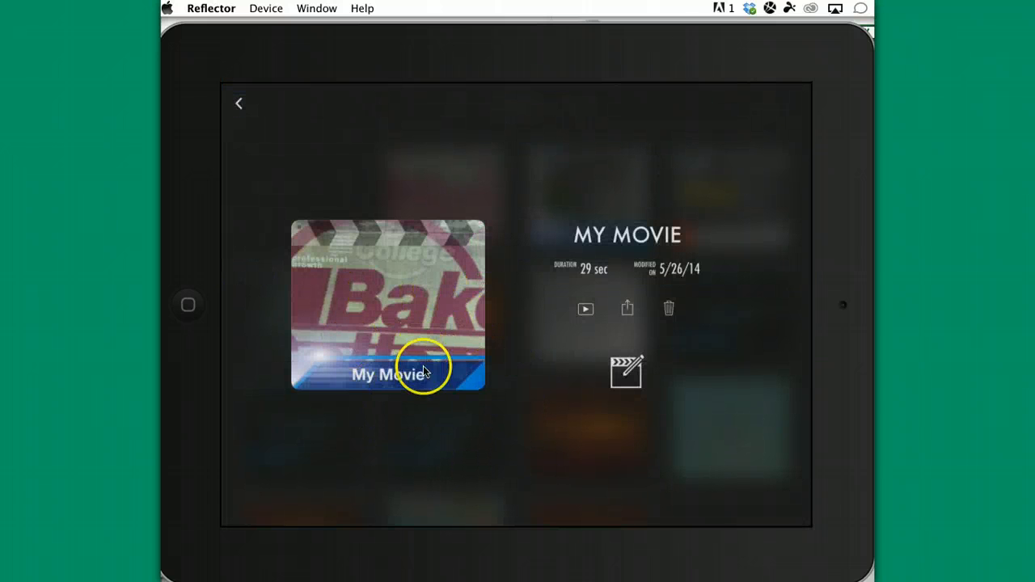
mouse_move(663, 234)
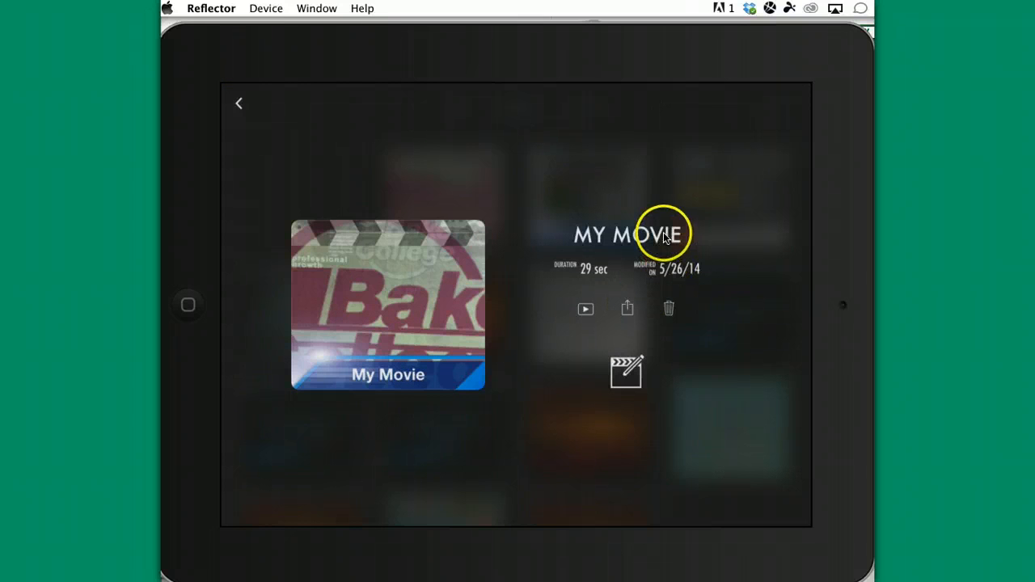
mouse_move(663, 235)
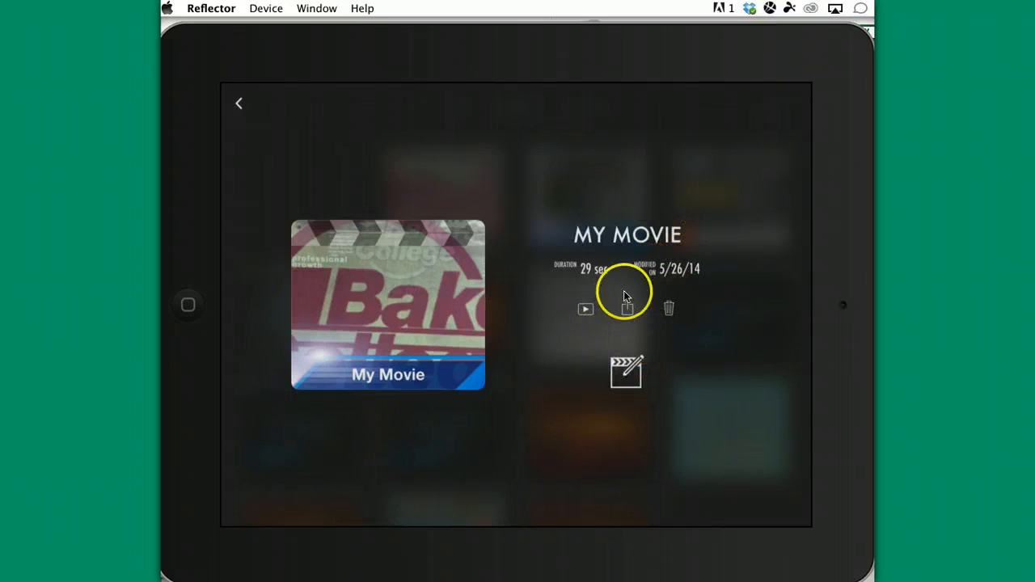
mouse_move(586, 275)
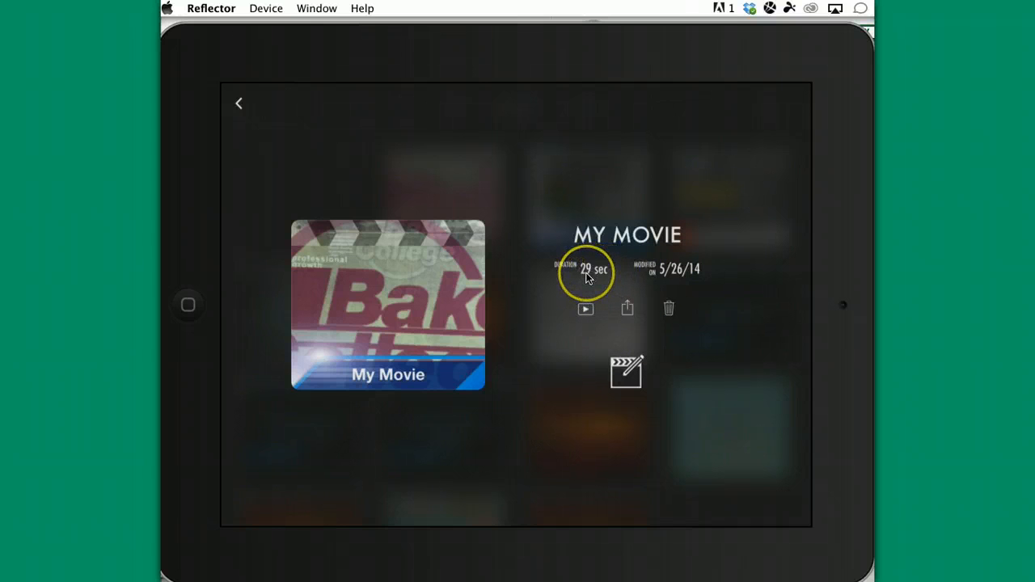
mouse_move(670, 309)
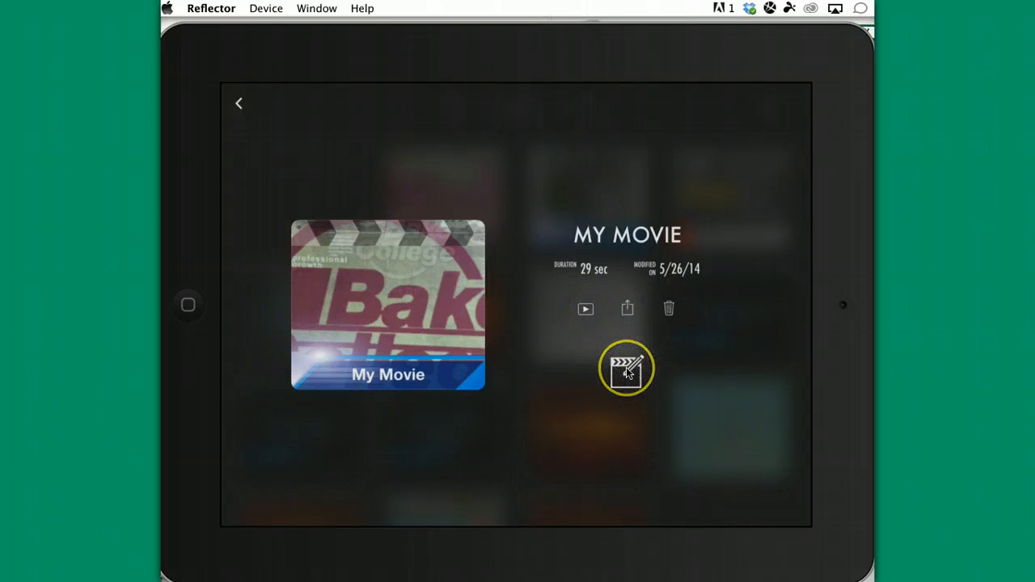
click(627, 369)
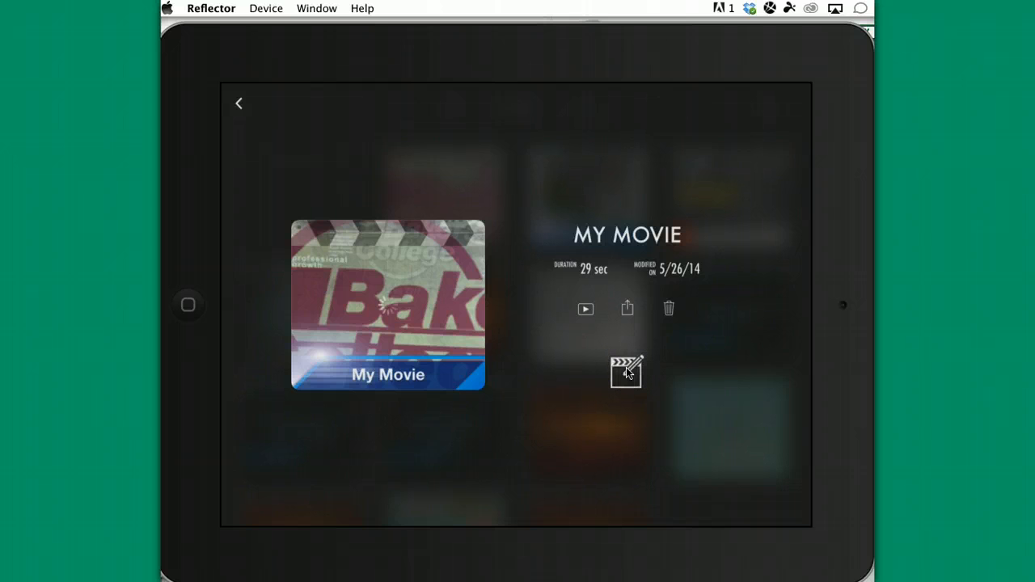
click(626, 372)
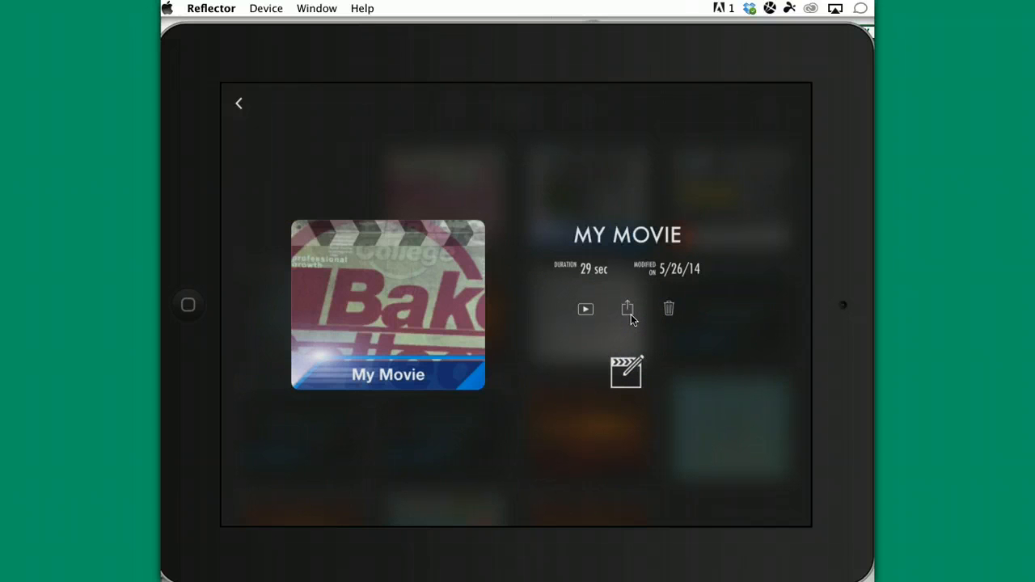
click(626, 309)
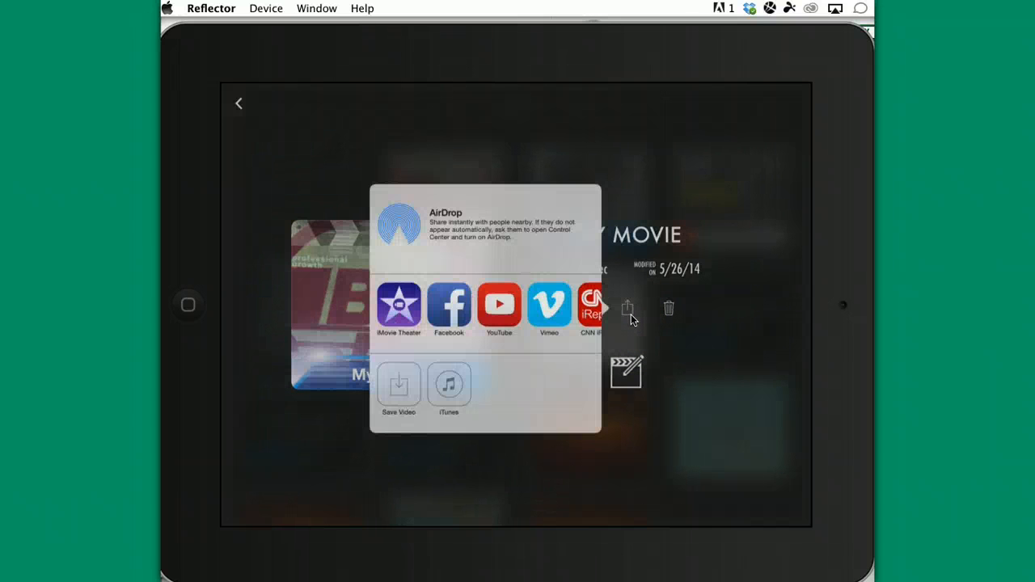